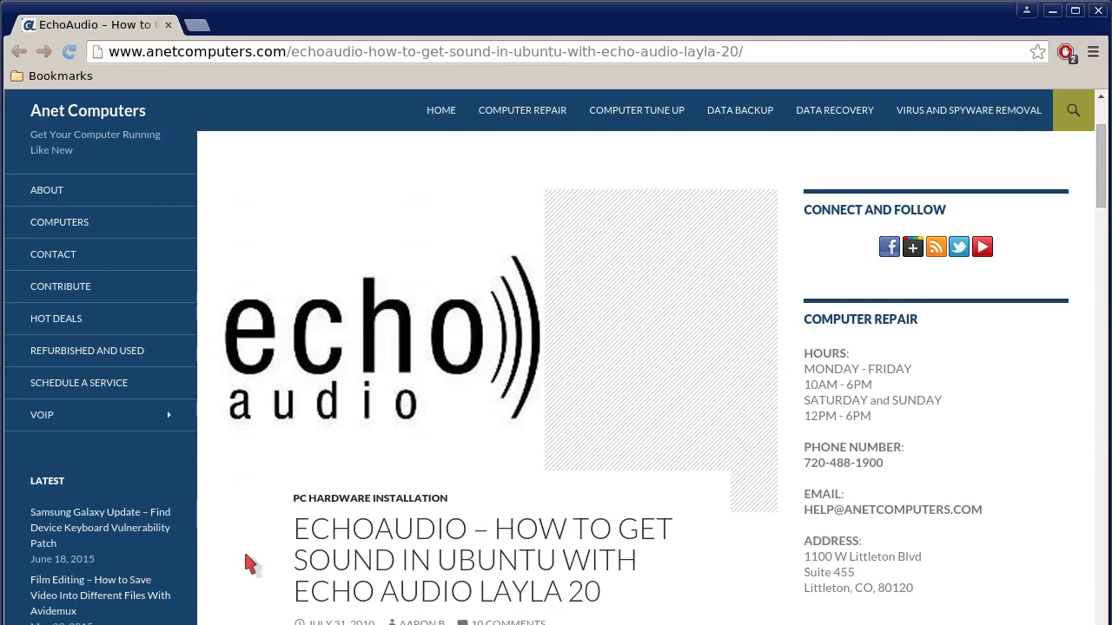
scroll(down, 3)
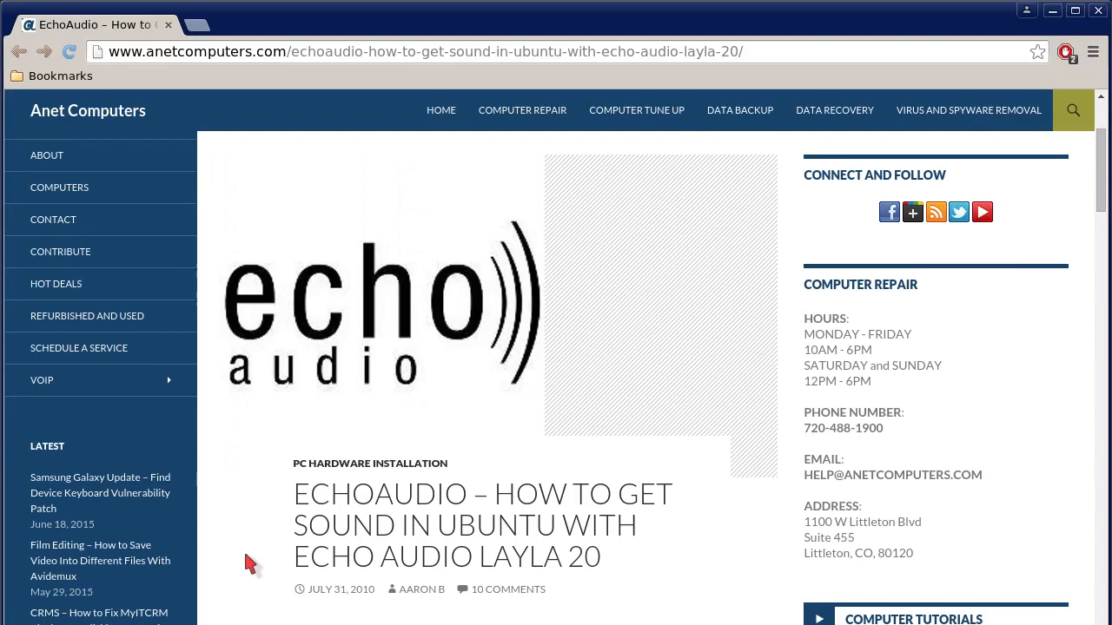
scroll(down, 3)
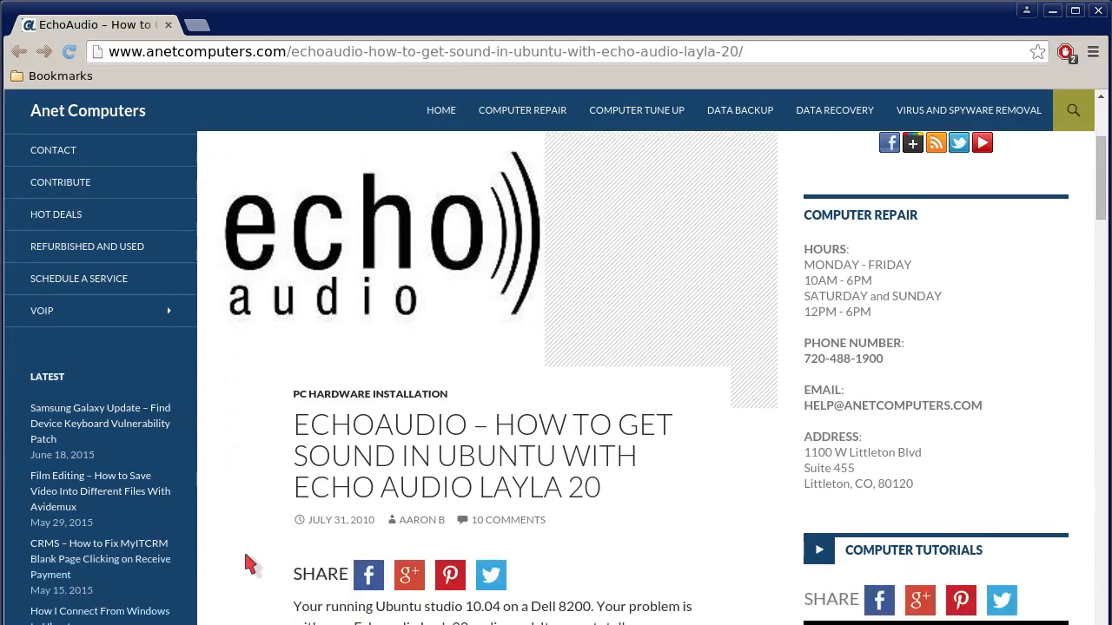
scroll(down, 3)
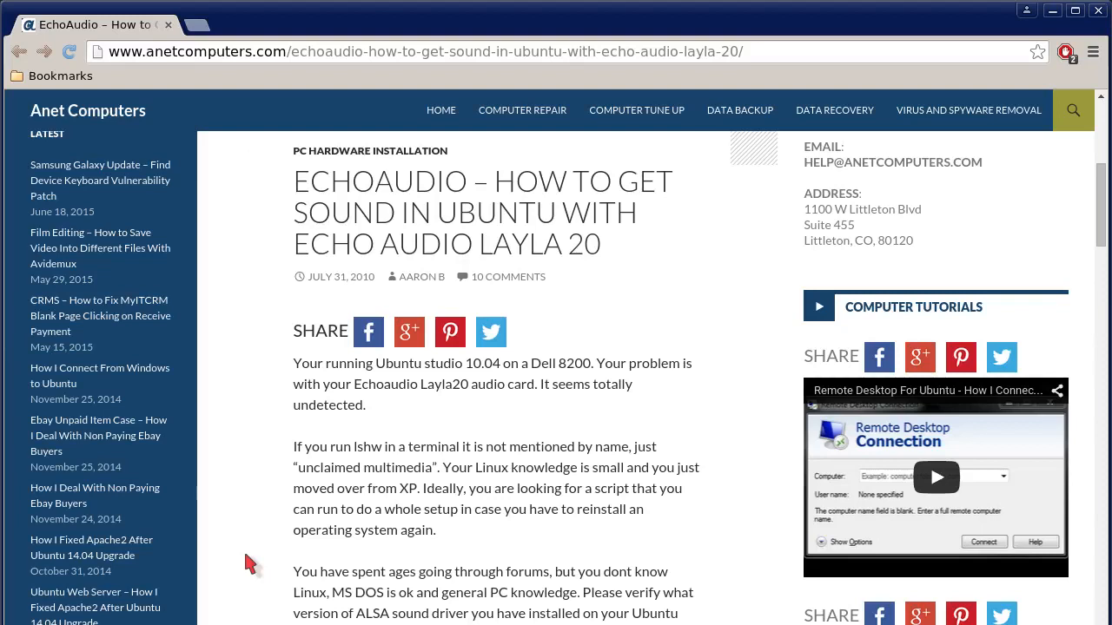
scroll(down, 3)
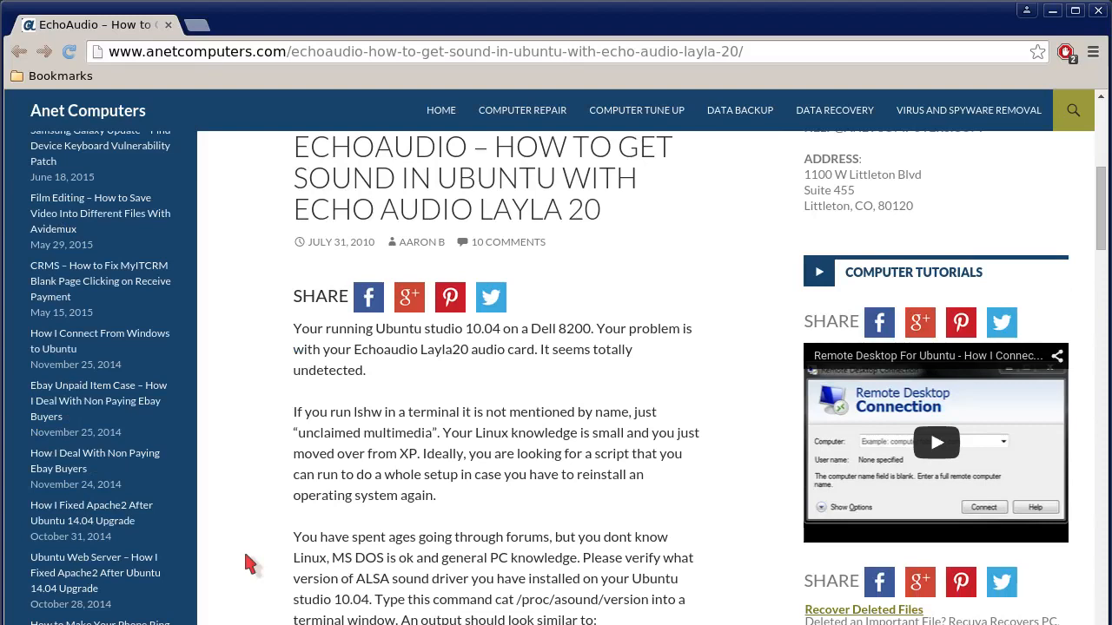
scroll(down, 3)
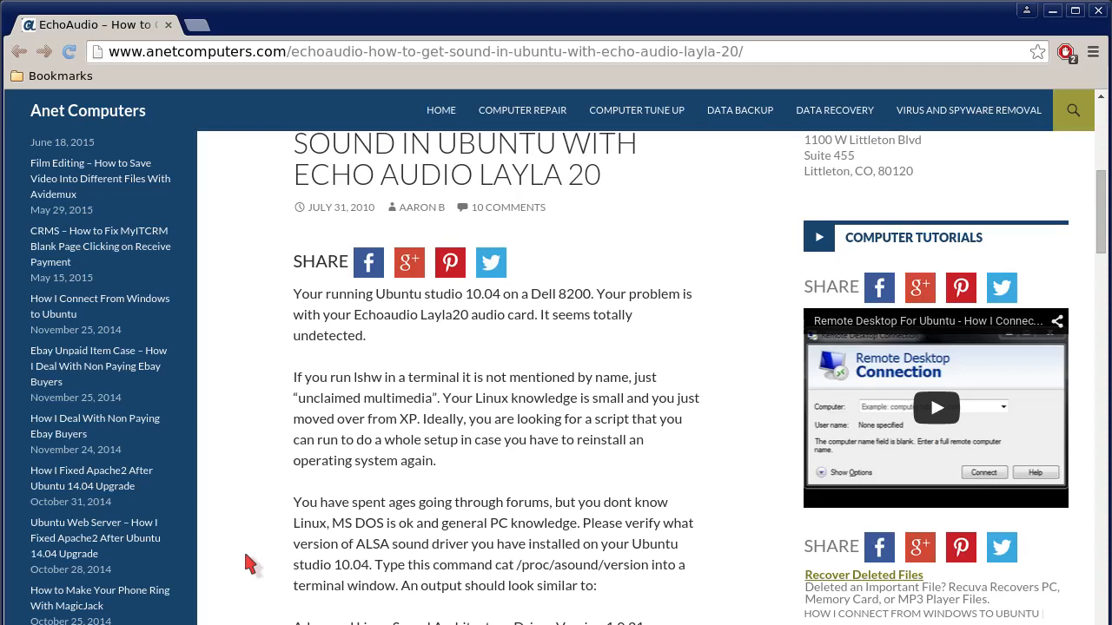
scroll(down, 3)
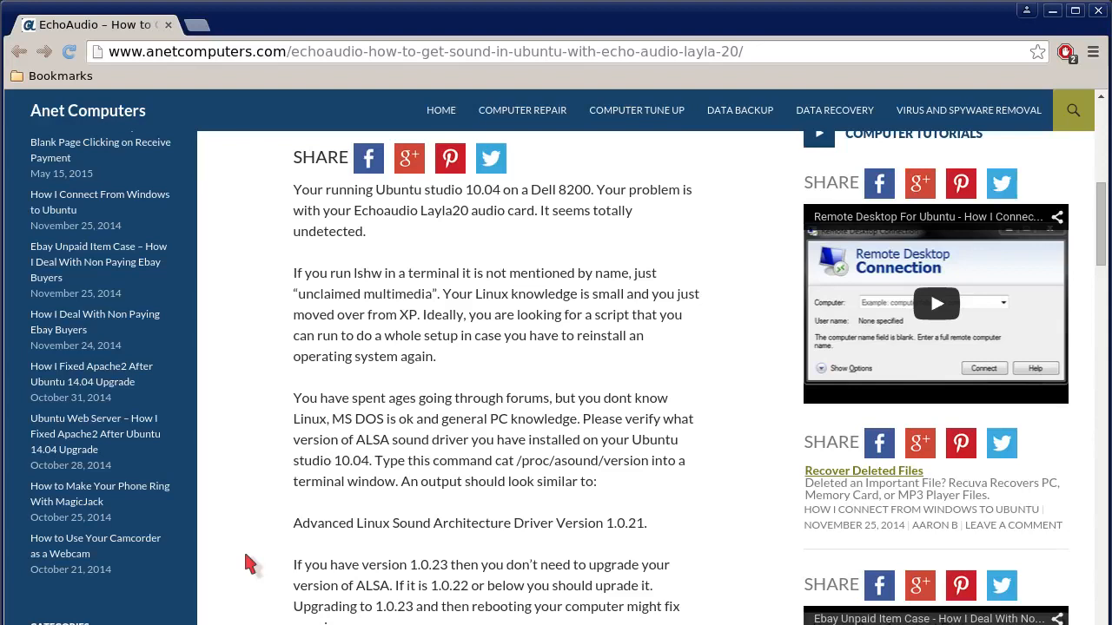
scroll(down, 3)
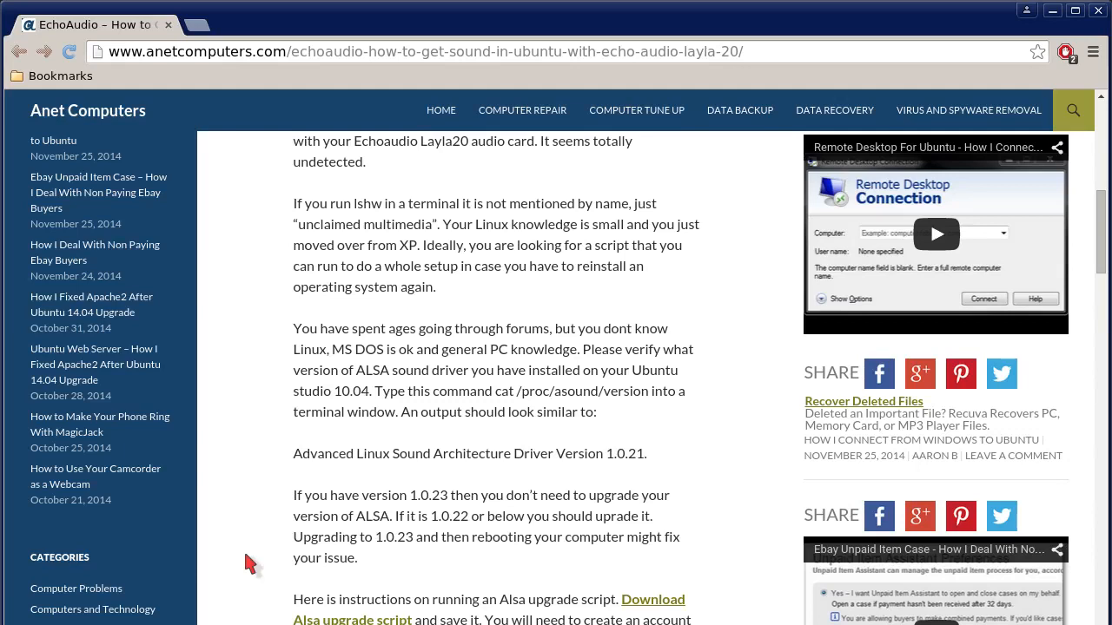
scroll(down, 3)
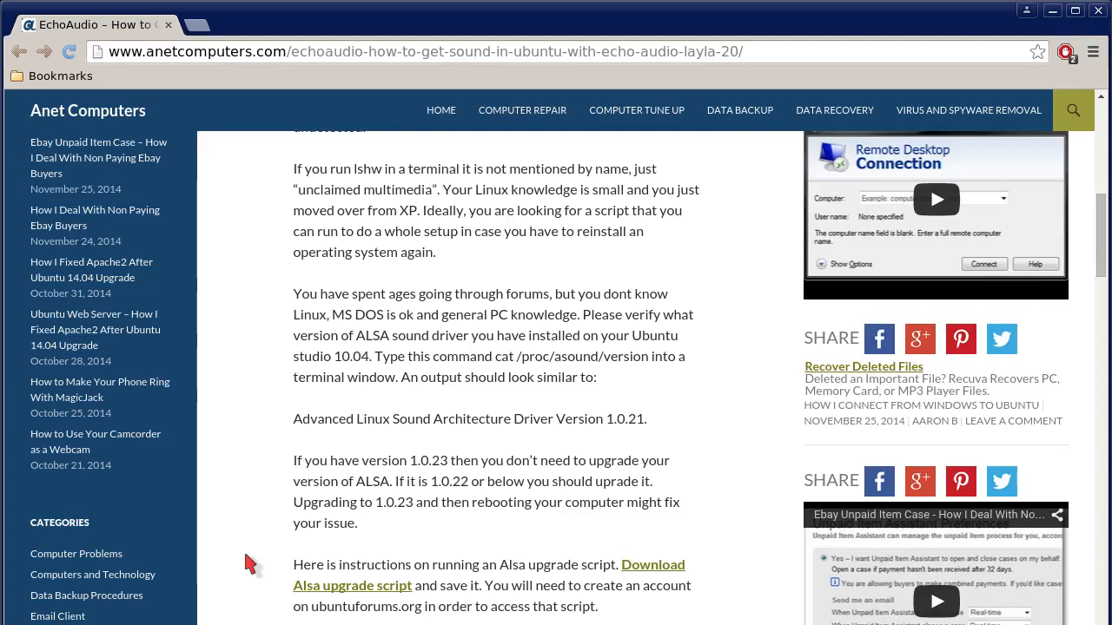
scroll(down, 3)
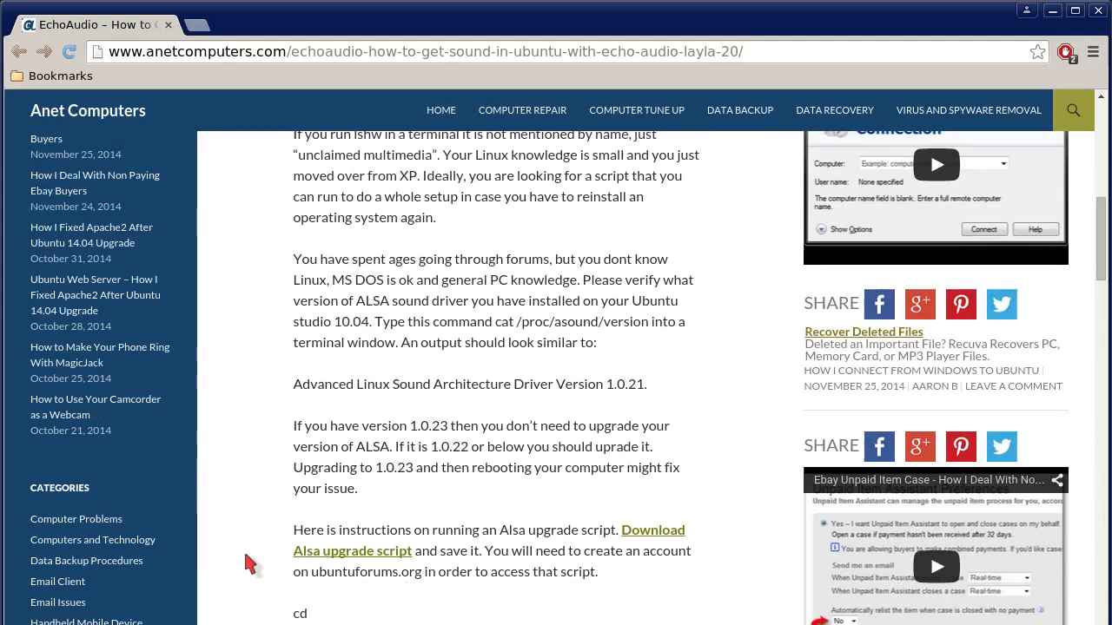
scroll(down, 3)
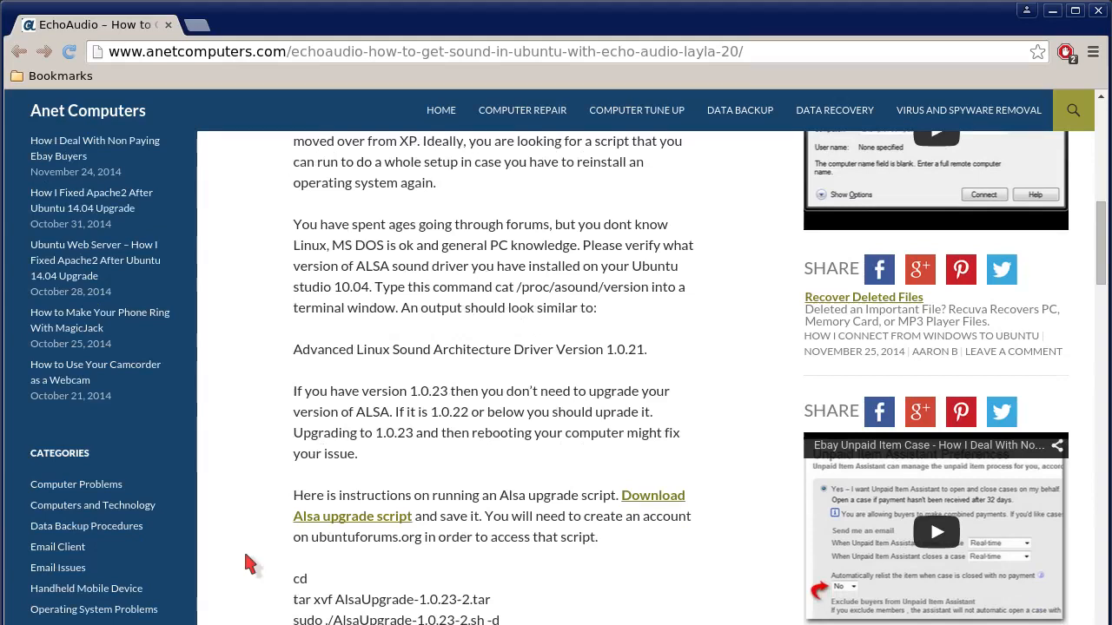
scroll(down, 3)
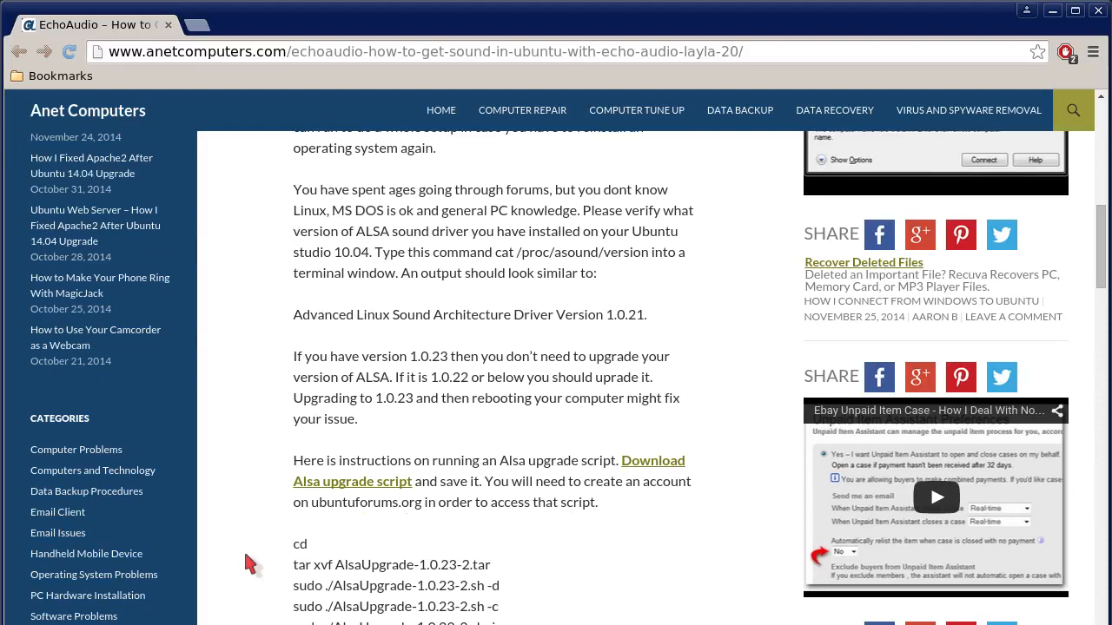
scroll(down, 3)
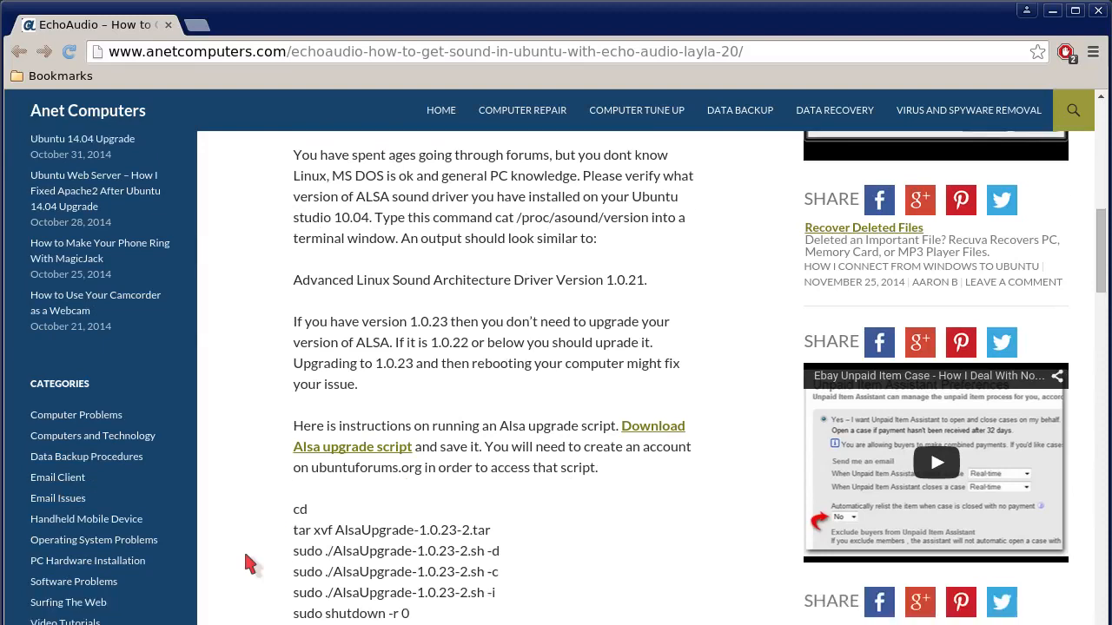
scroll(down, 3)
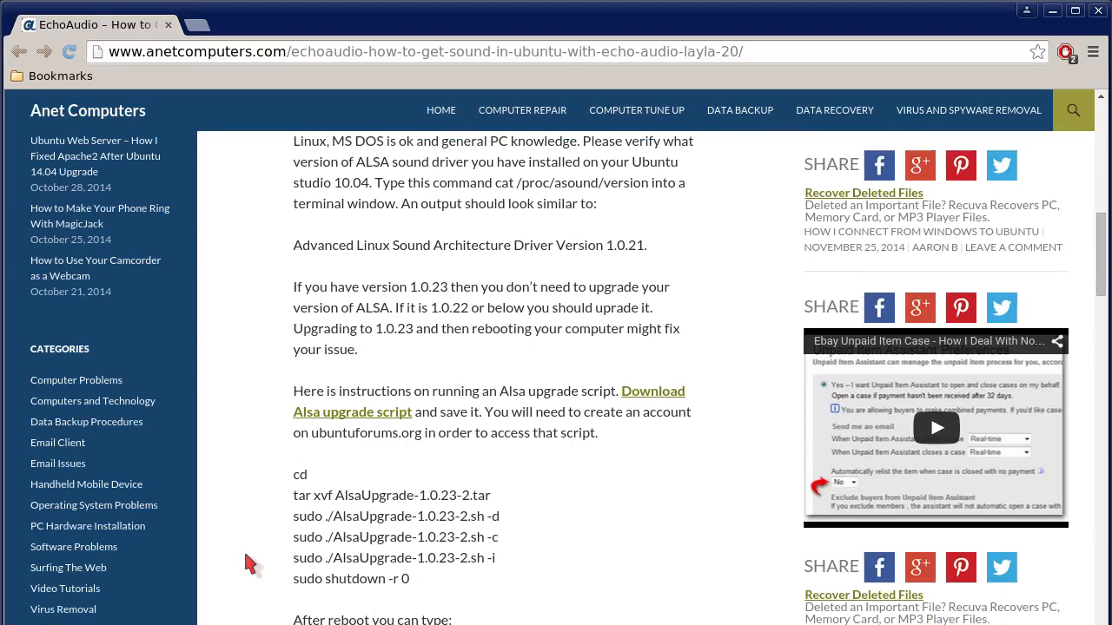
scroll(down, 3)
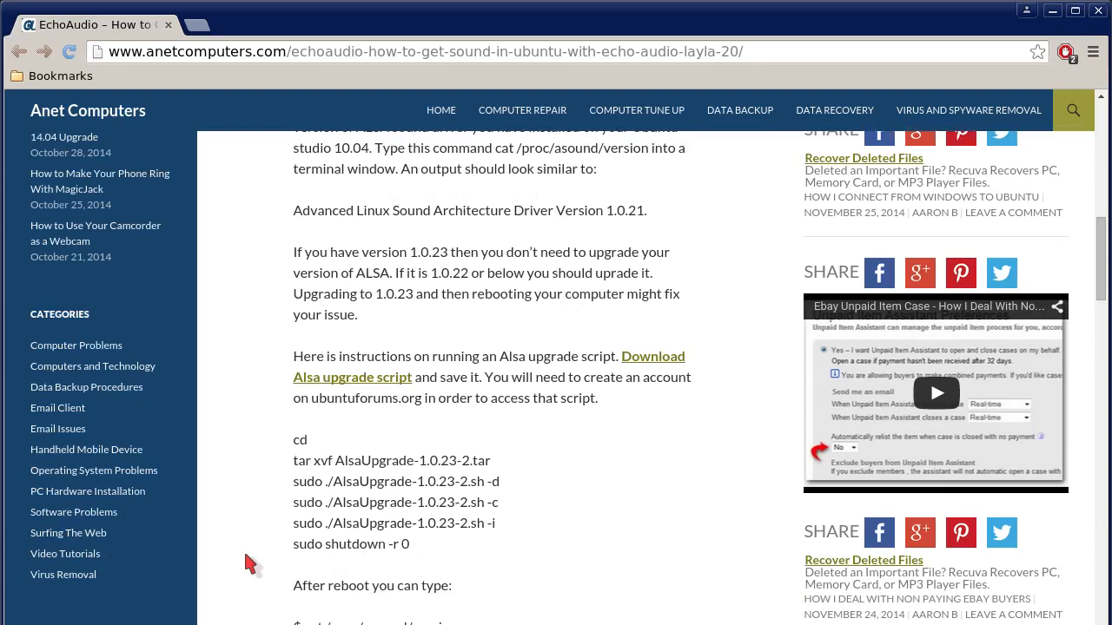
scroll(down, 3)
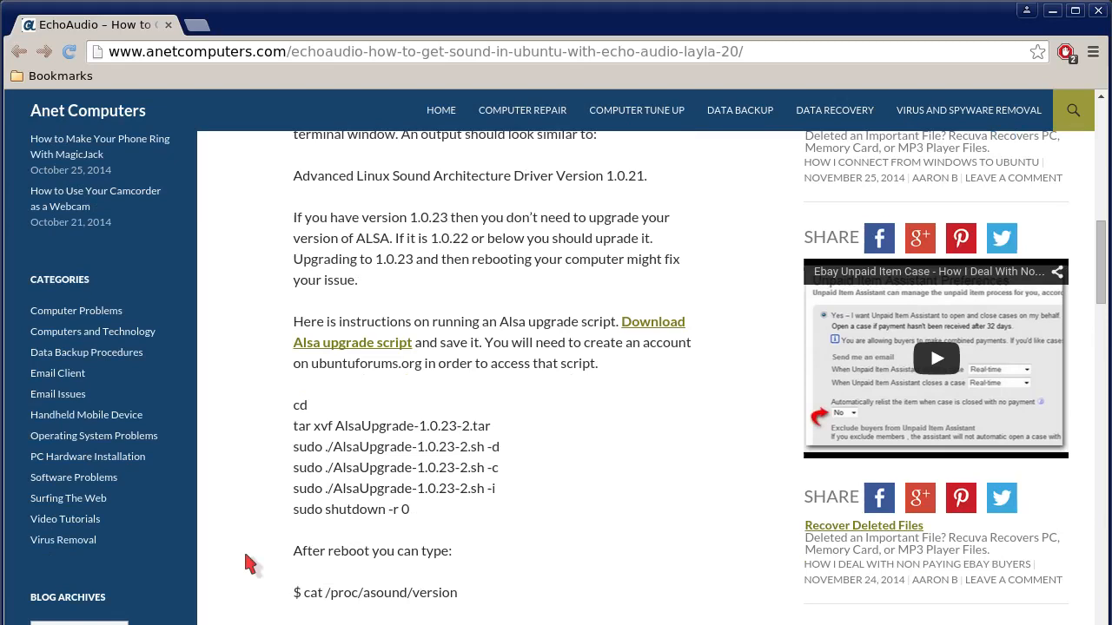
scroll(down, 3)
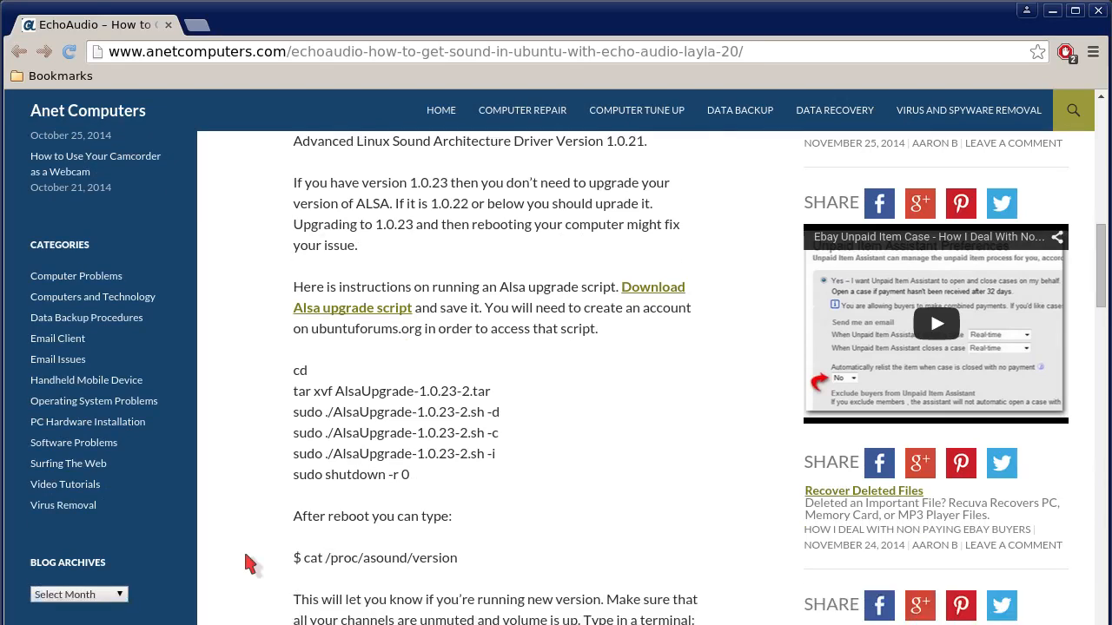
scroll(down, 3)
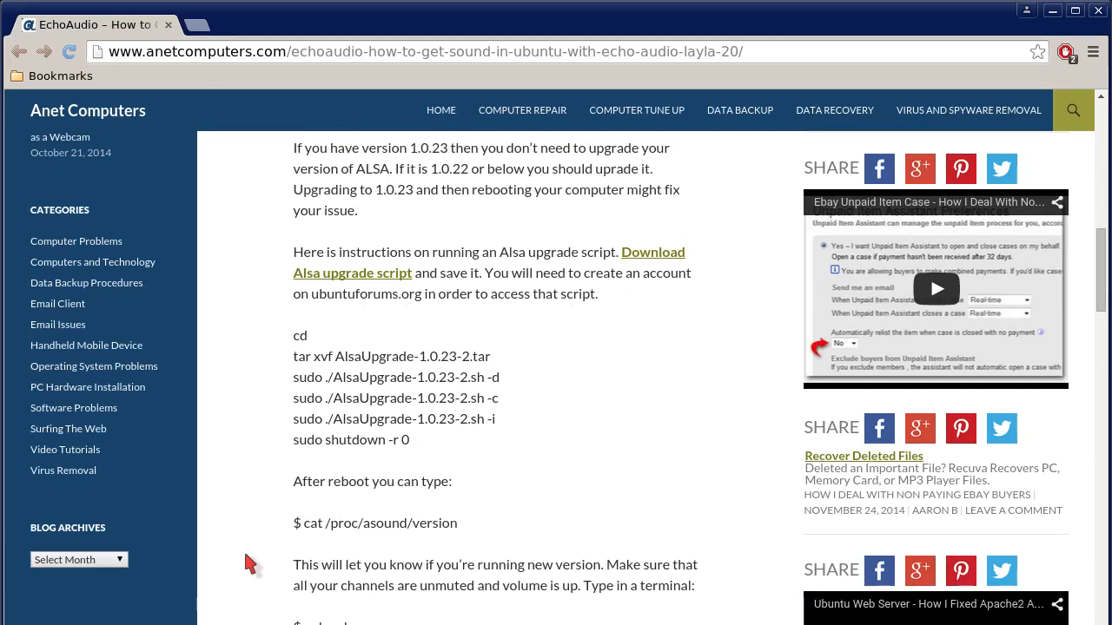
scroll(down, 3)
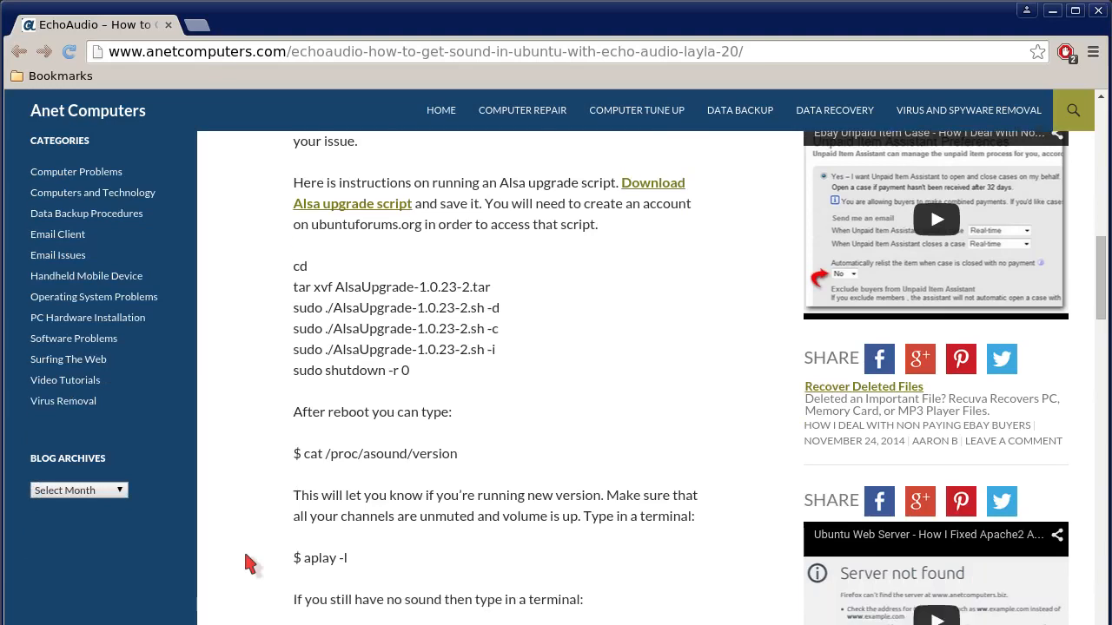
scroll(down, 3)
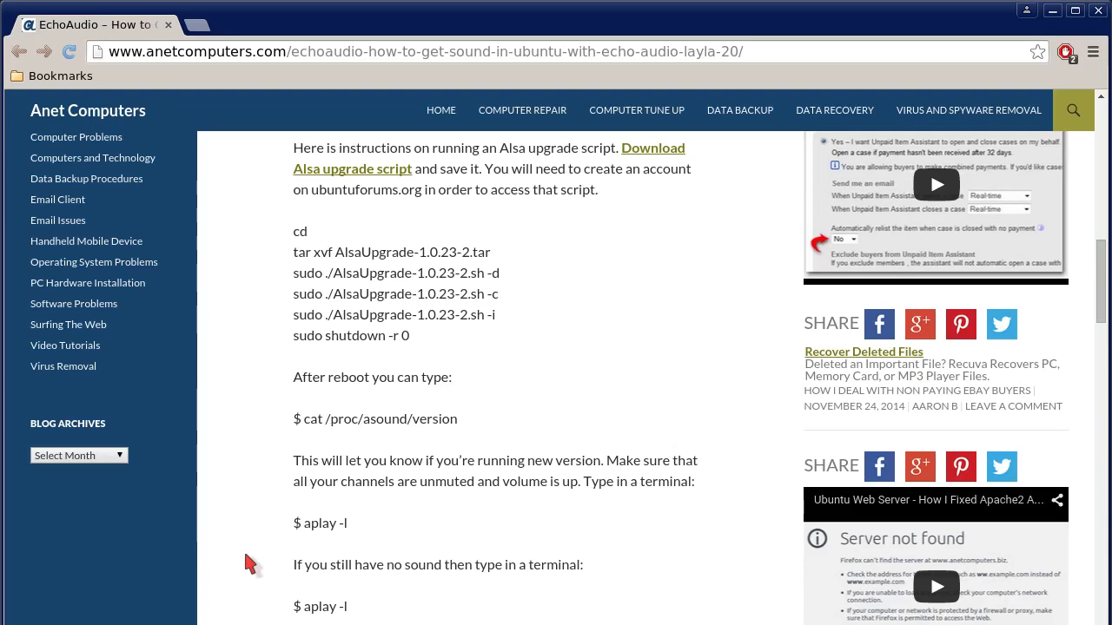
scroll(down, 3)
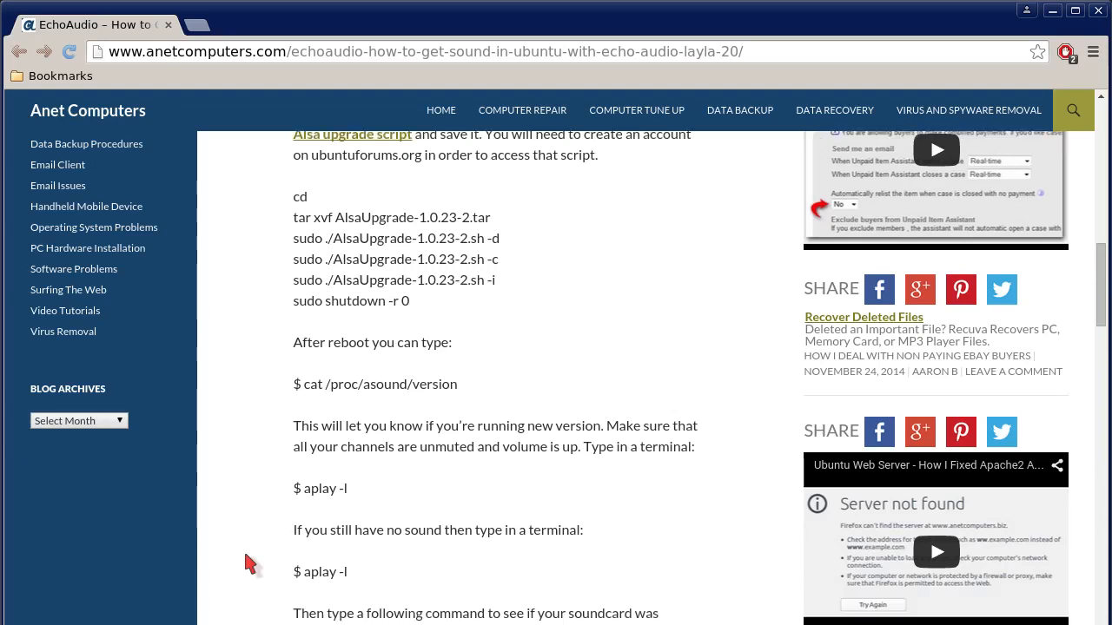
scroll(down, 3)
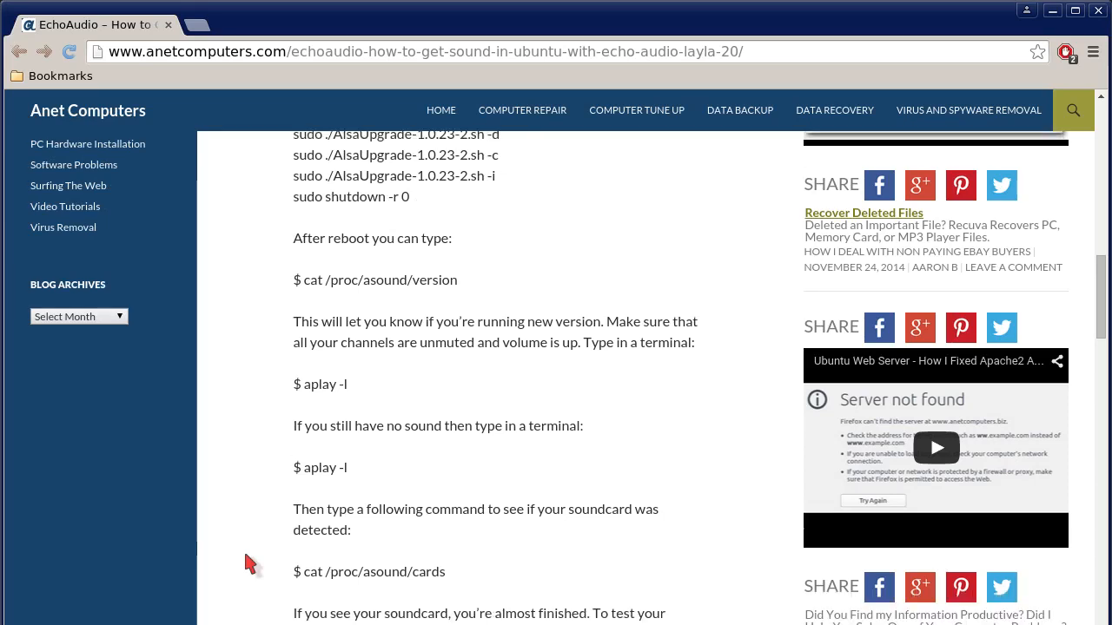
scroll(down, 3)
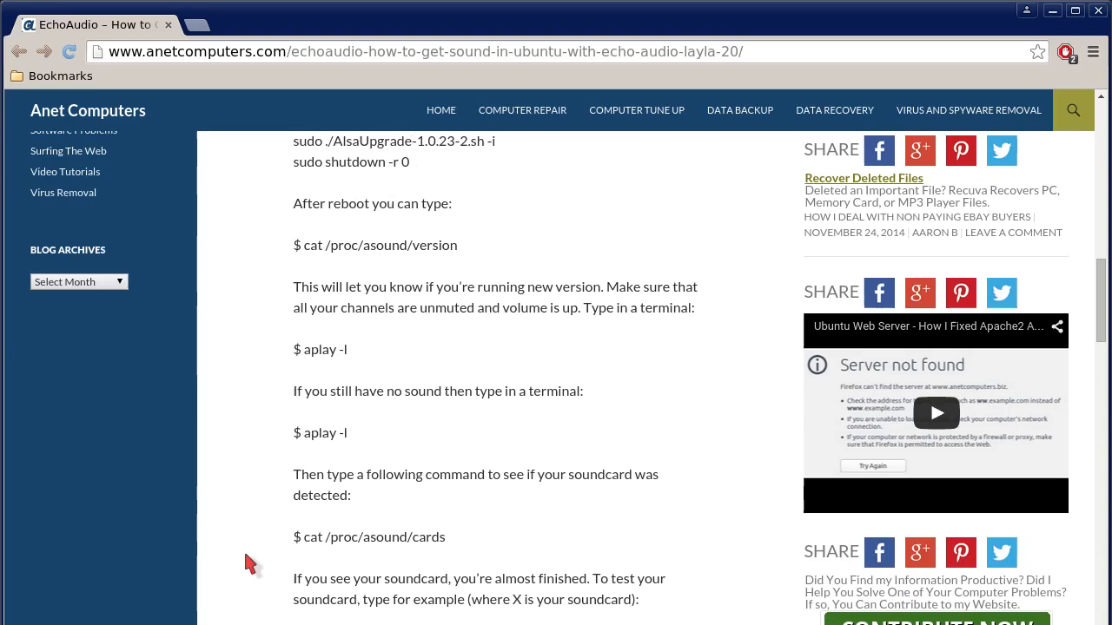
scroll(down, 3)
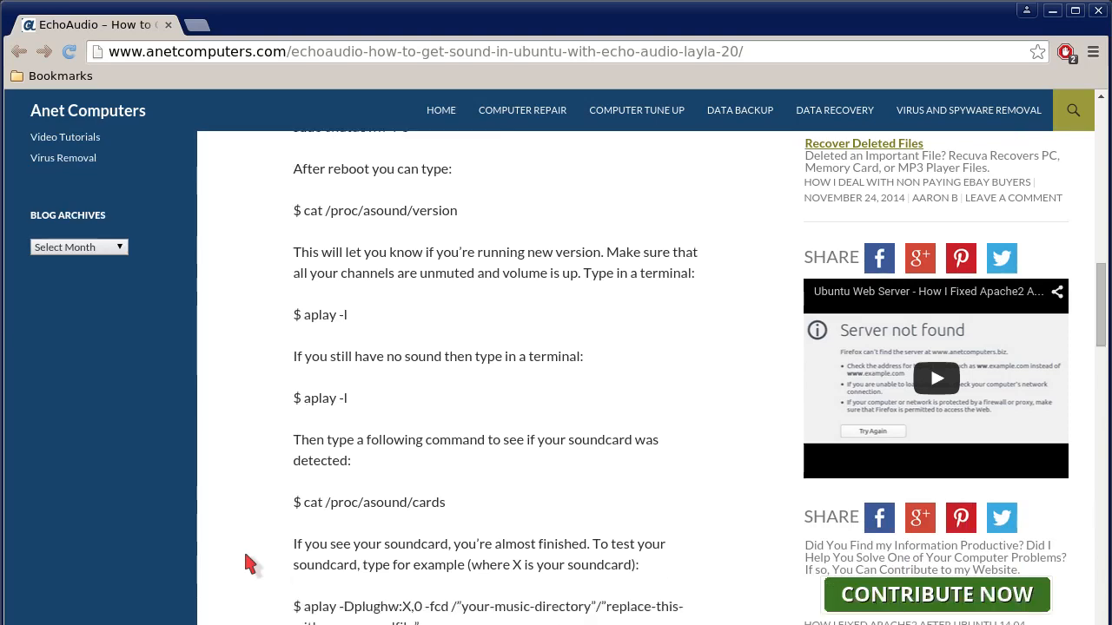
scroll(down, 3)
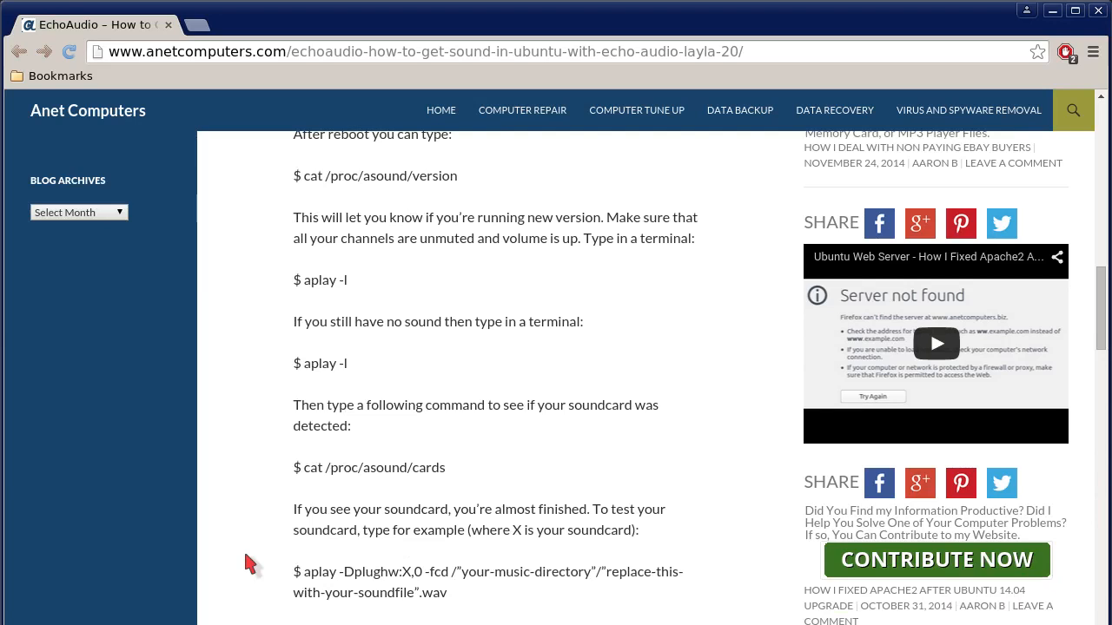
scroll(down, 3)
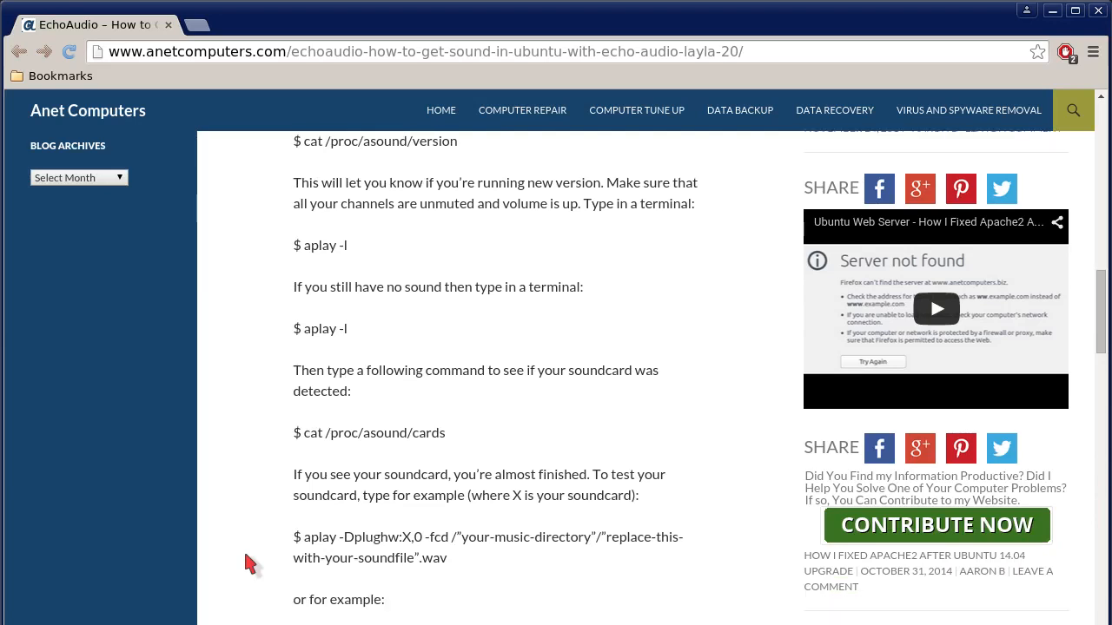
scroll(down, 3)
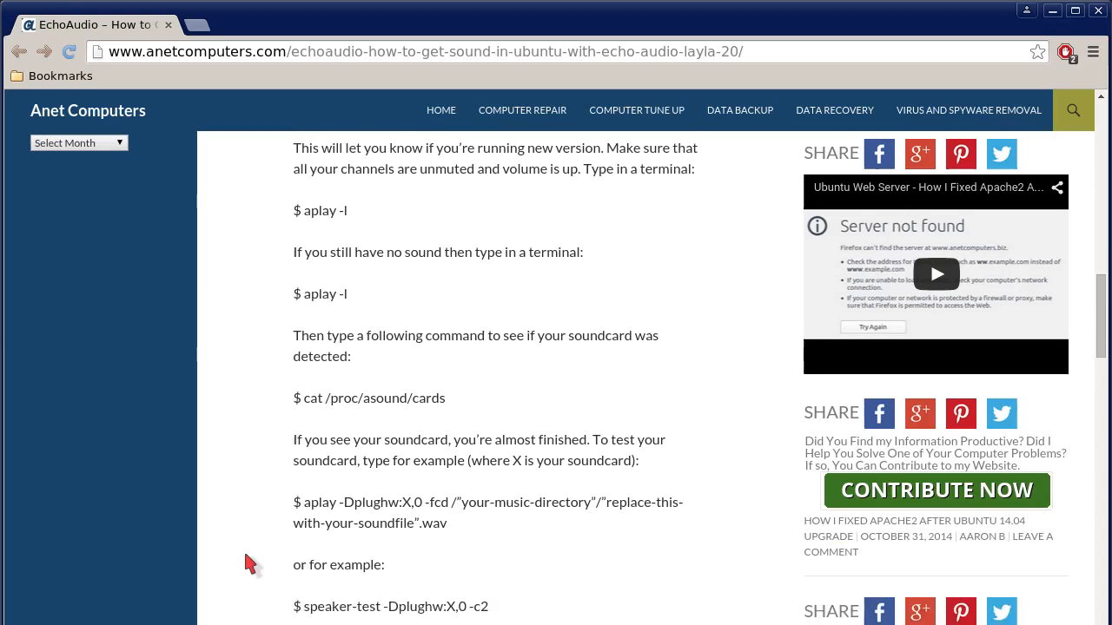
scroll(down, 3)
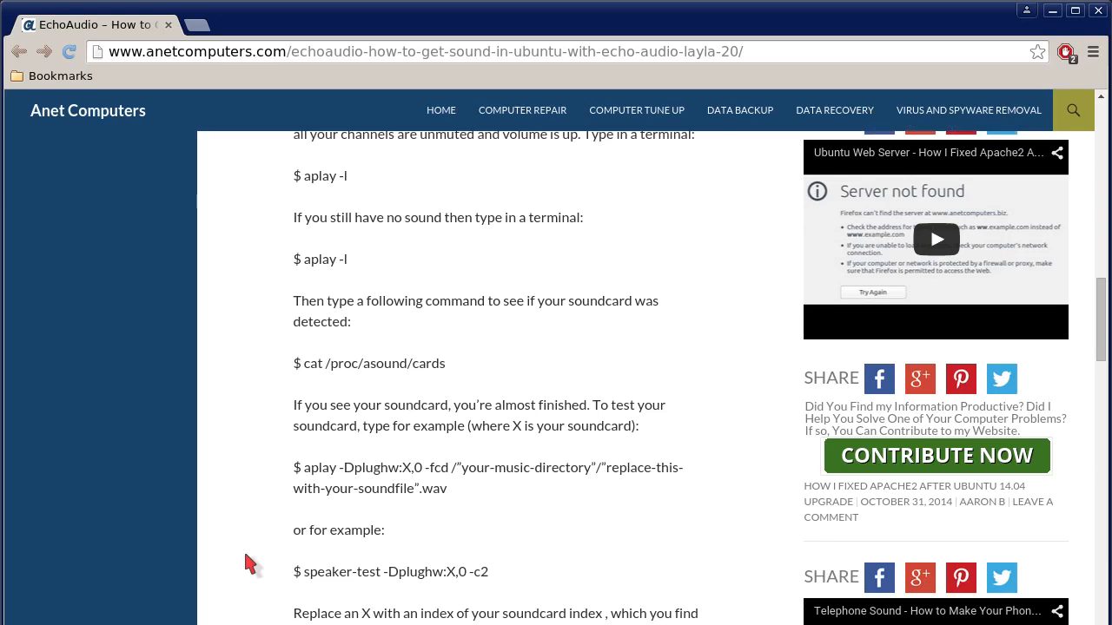
scroll(down, 3)
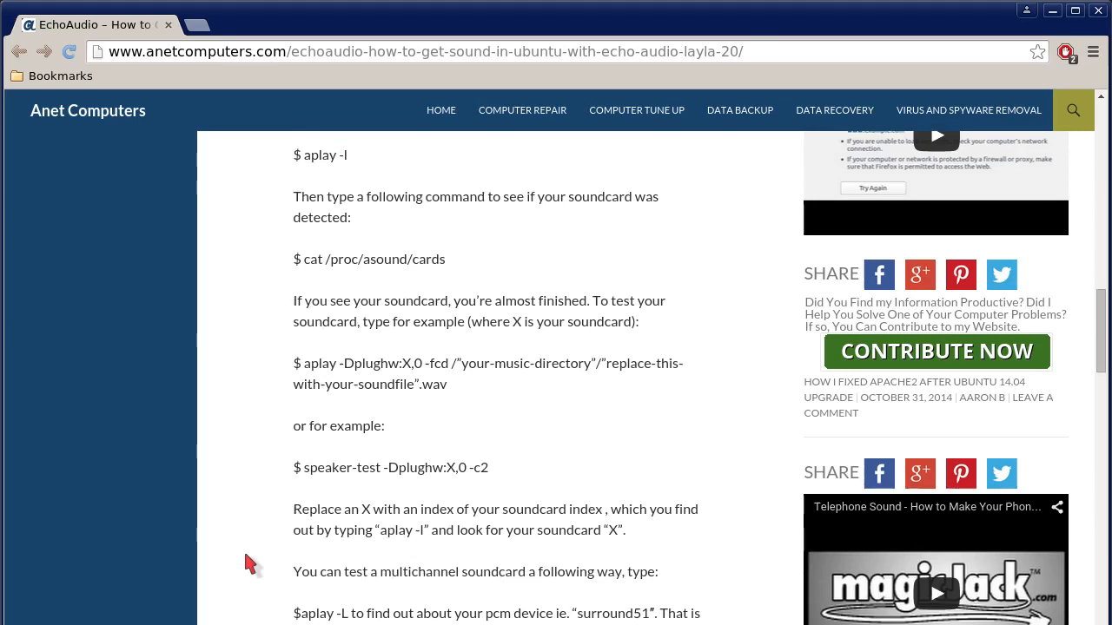
scroll(down, 3)
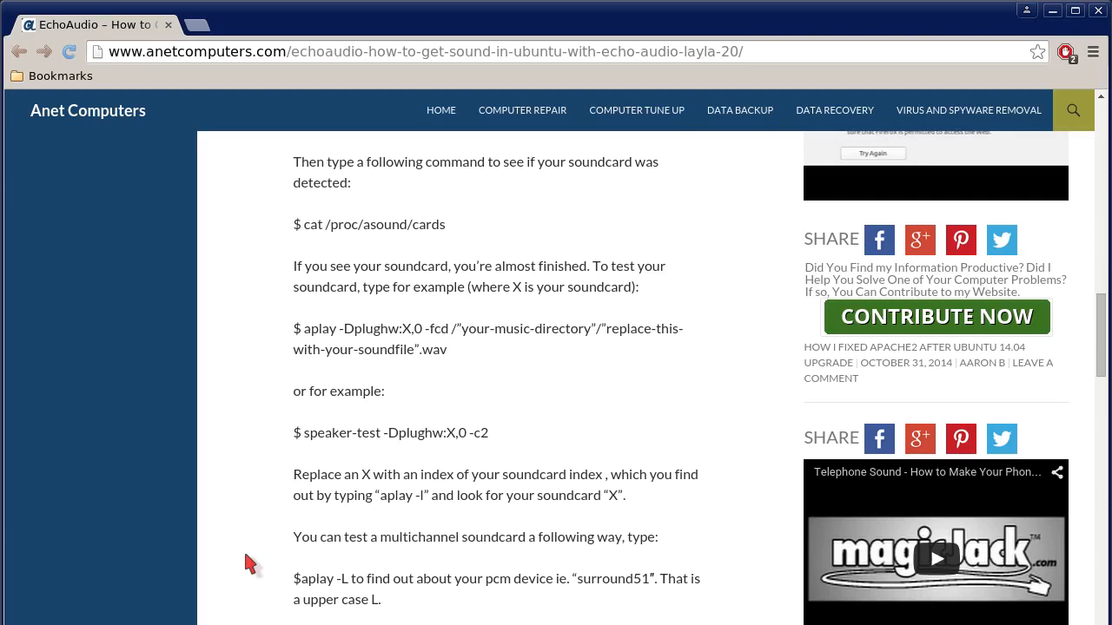
scroll(down, 3)
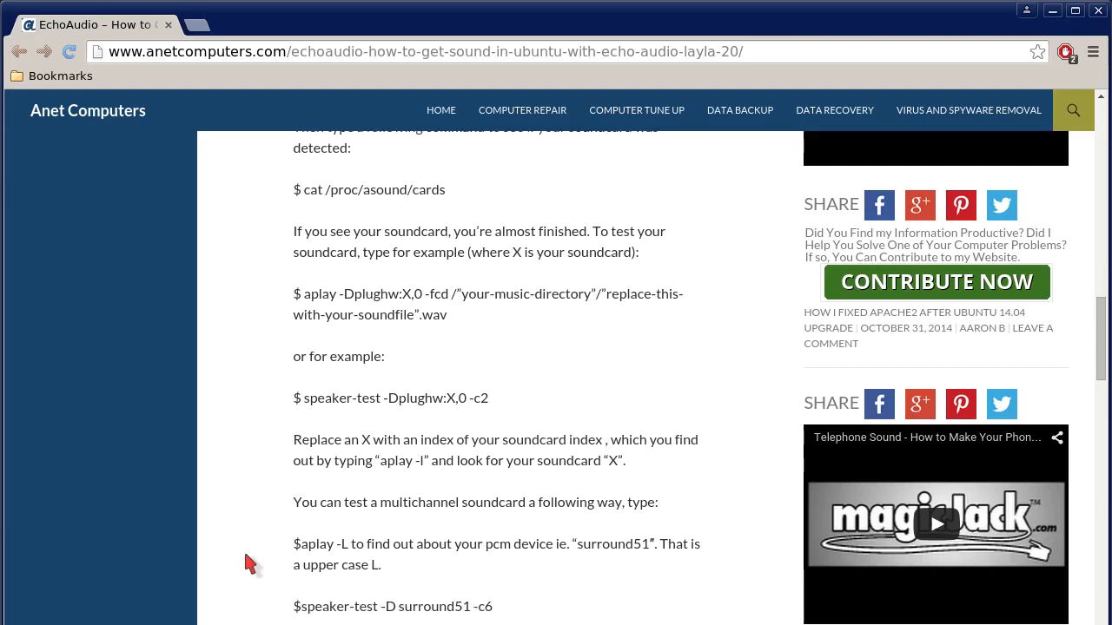
scroll(down, 3)
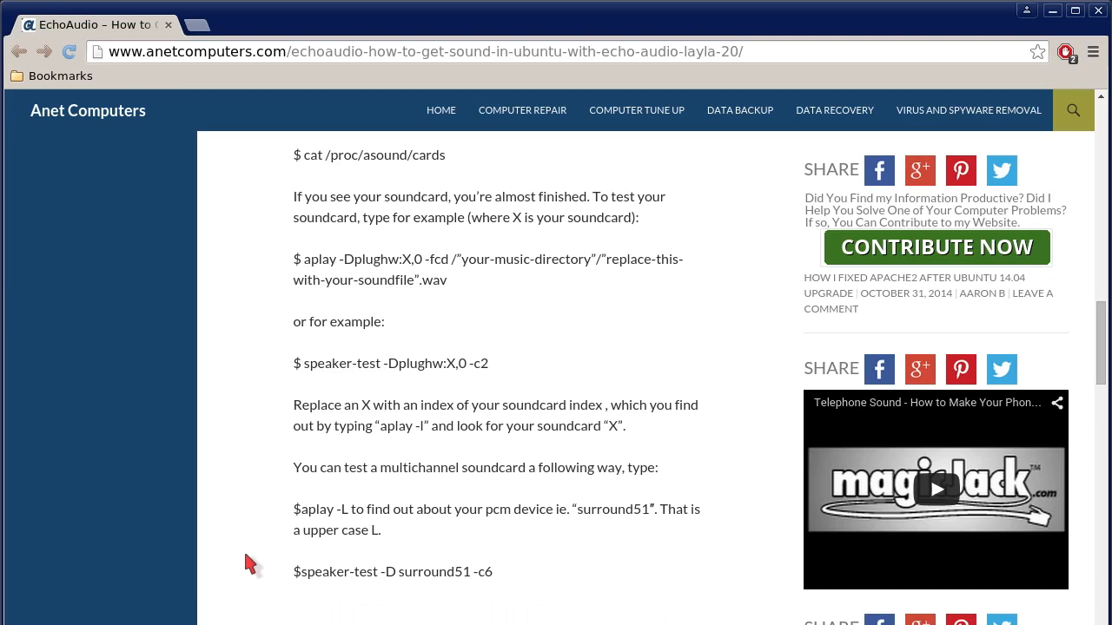
scroll(down, 3)
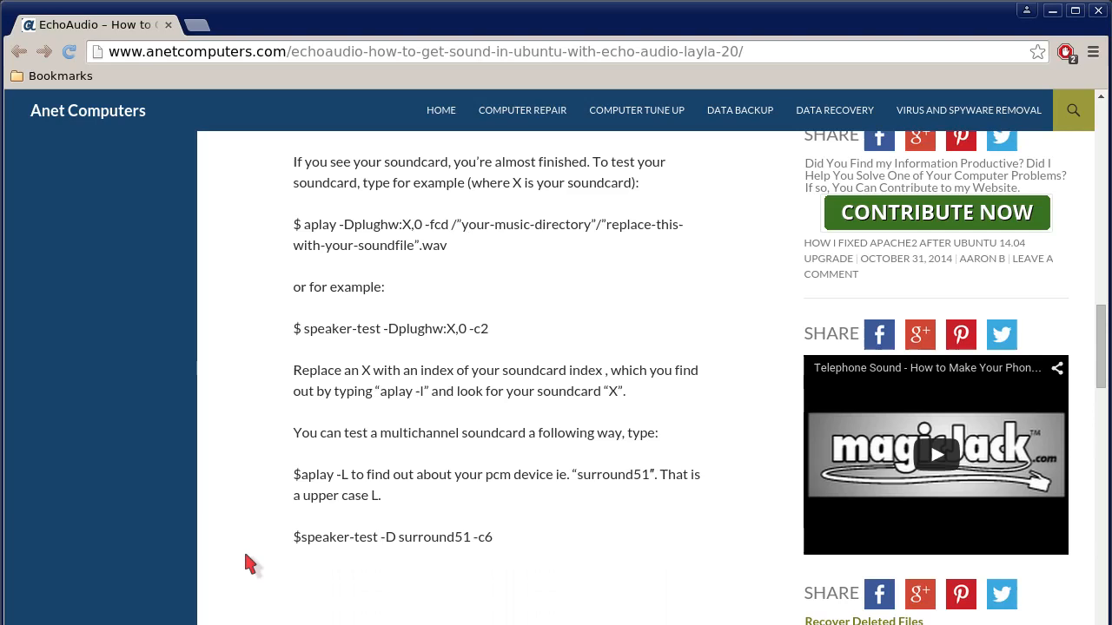
scroll(down, 3)
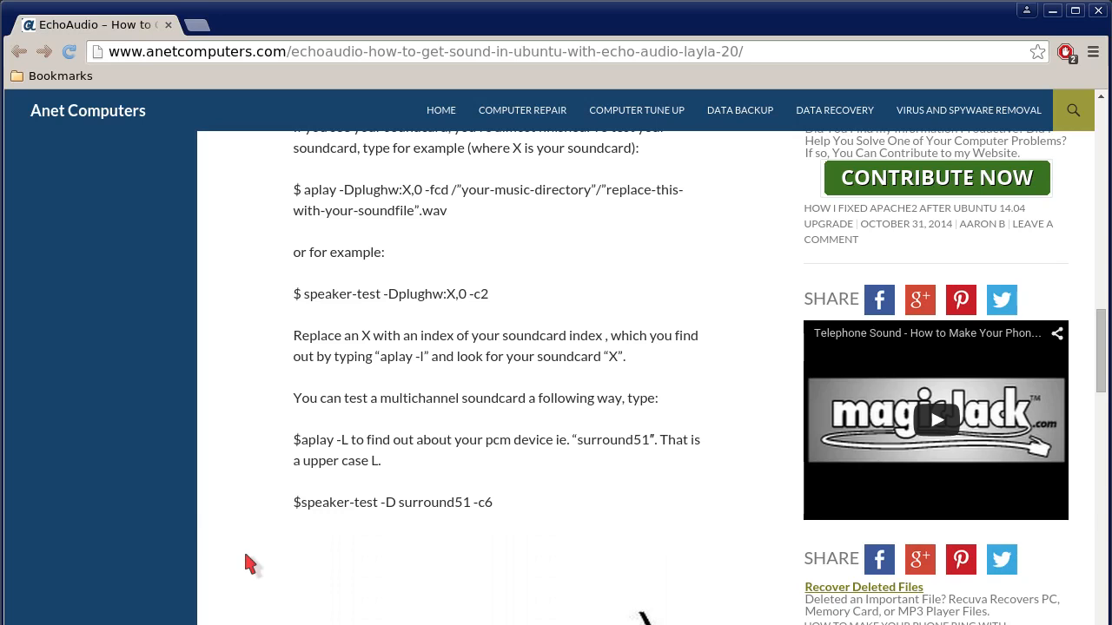
scroll(down, 3)
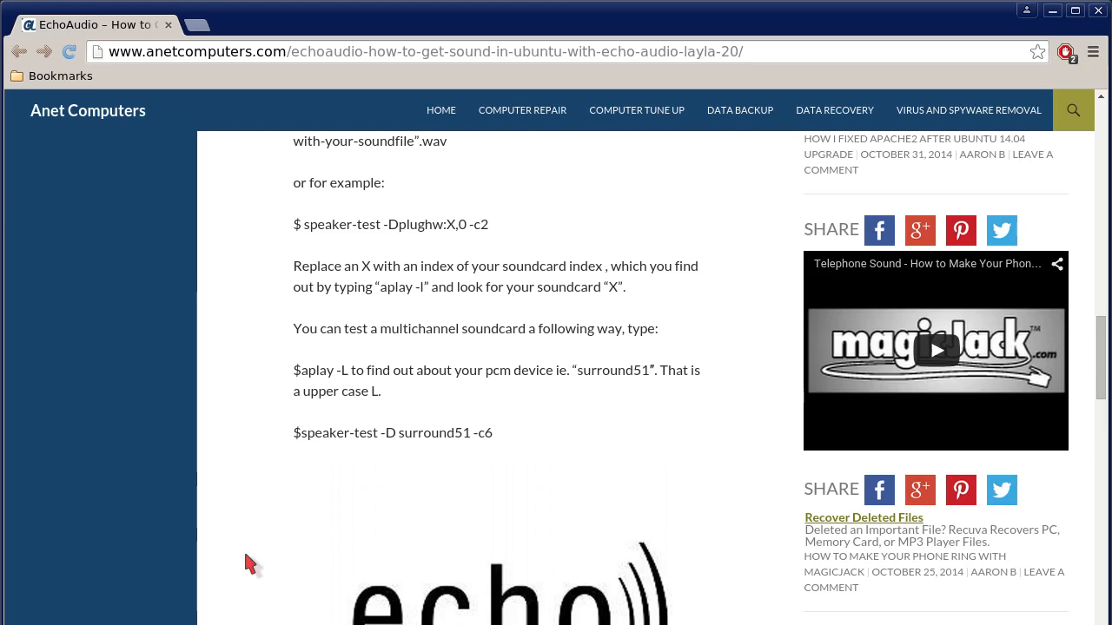
scroll(down, 3)
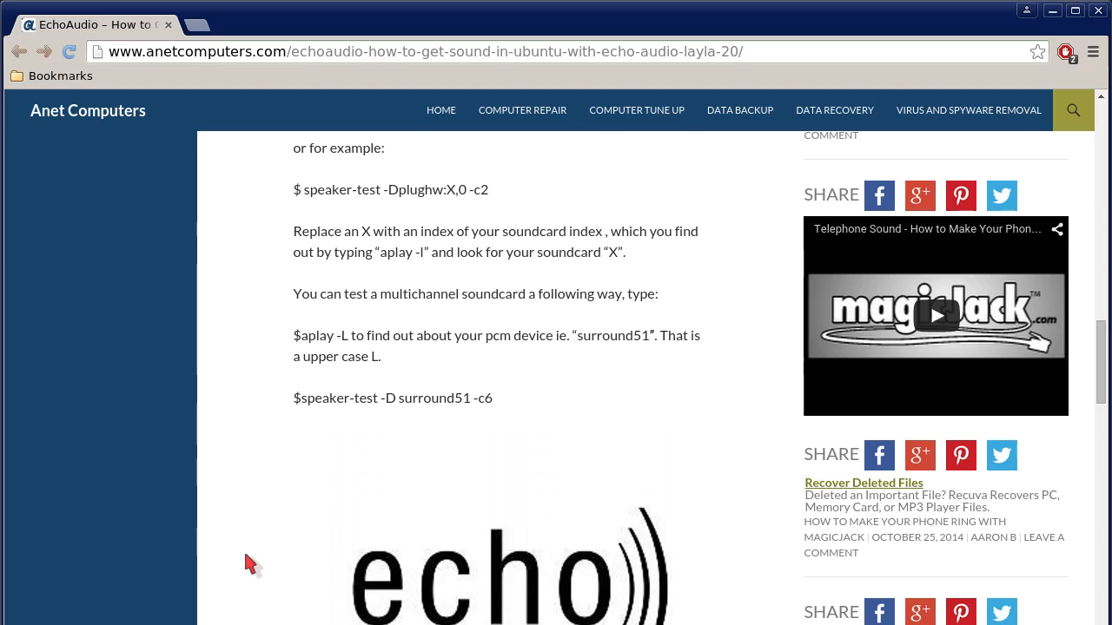
scroll(down, 3)
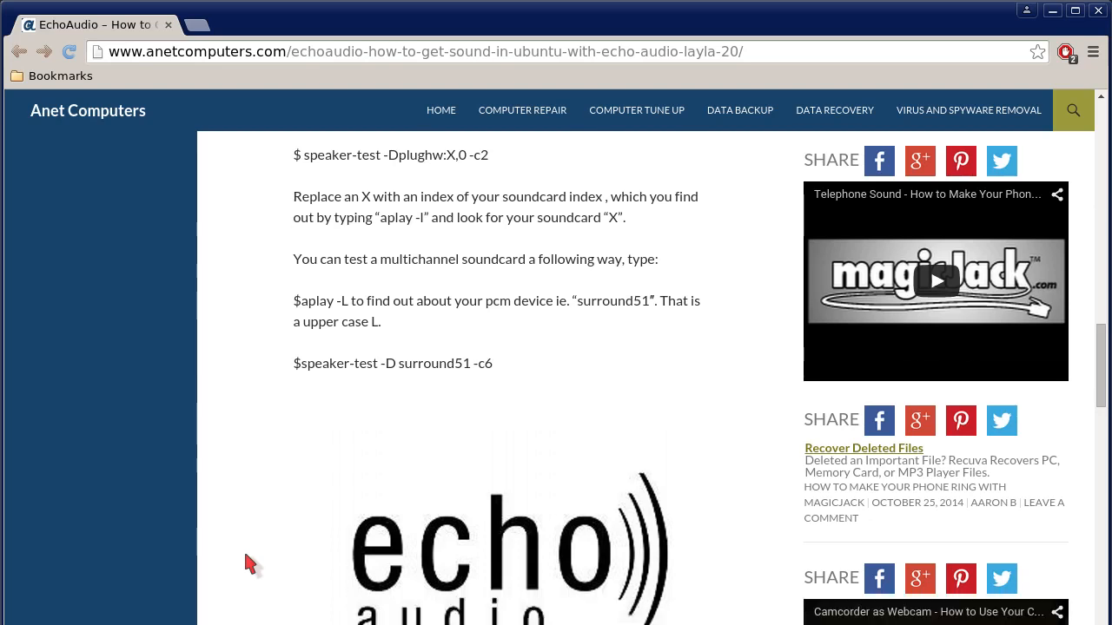
scroll(down, 3)
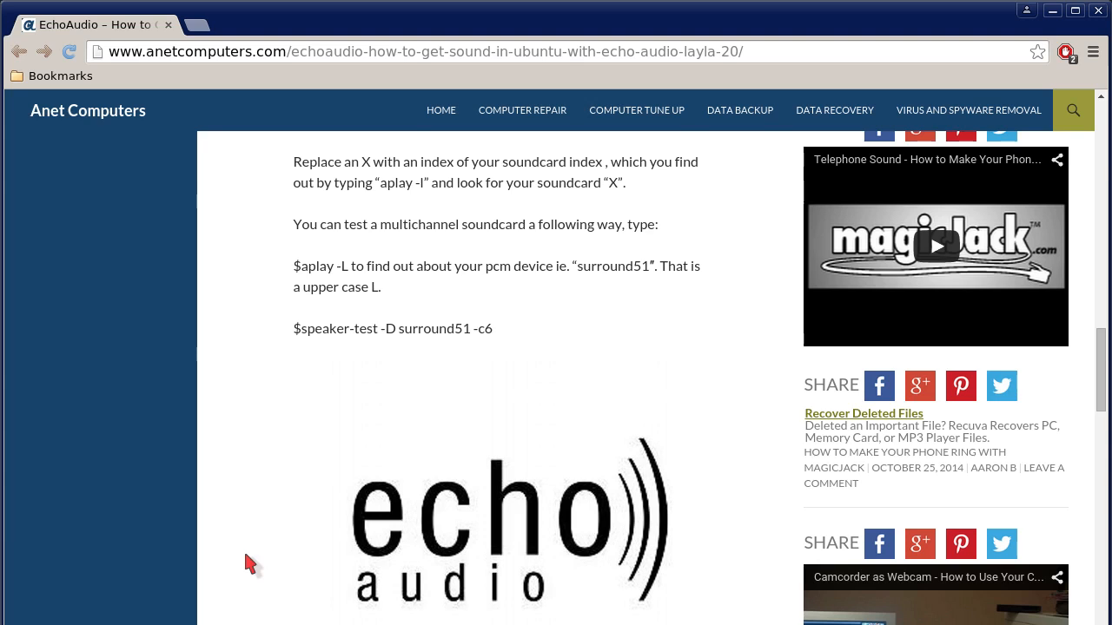
scroll(down, 3)
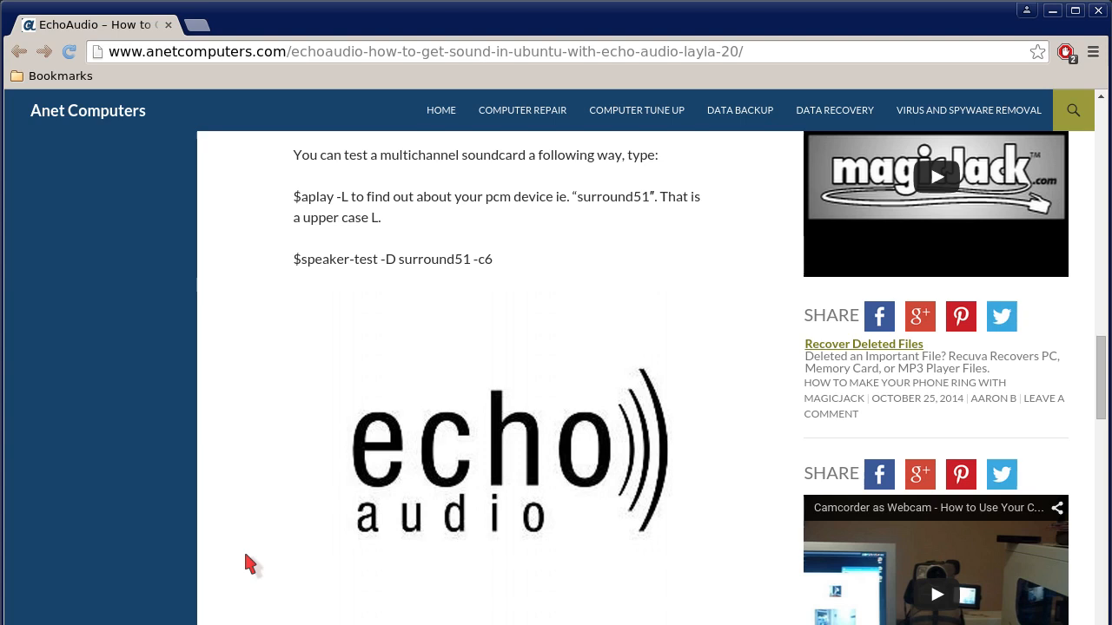
scroll(down, 3)
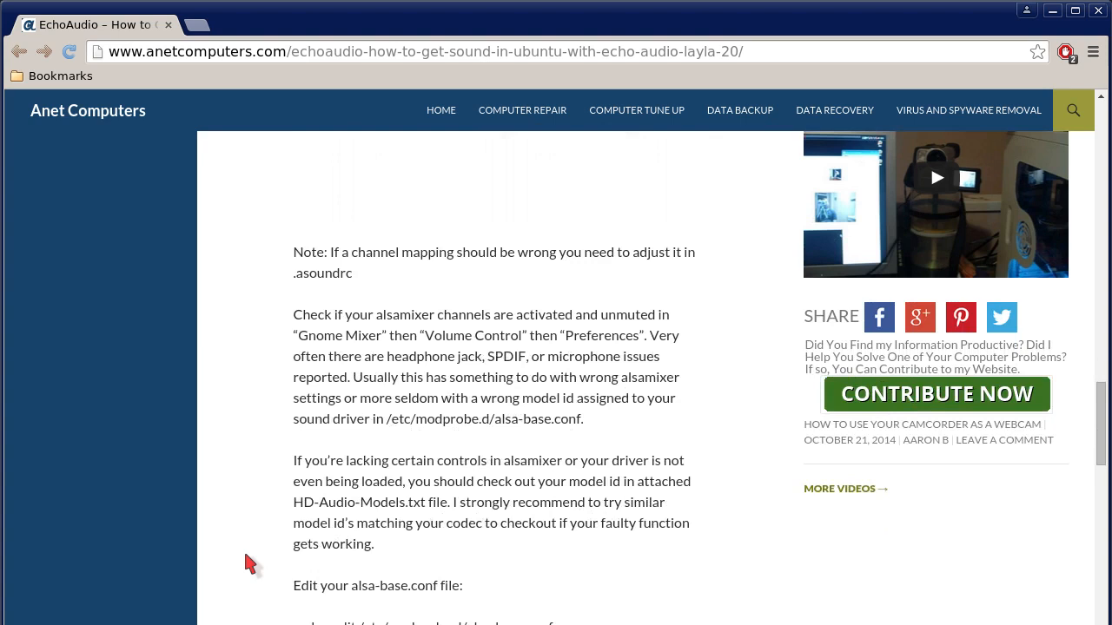
scroll(down, 3)
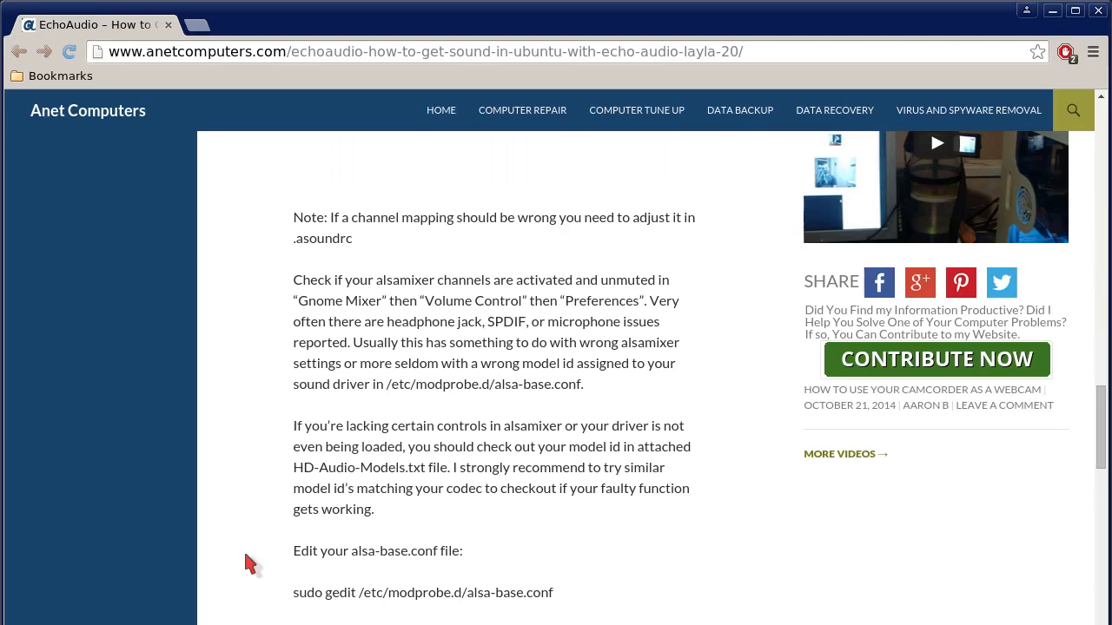
scroll(down, 3)
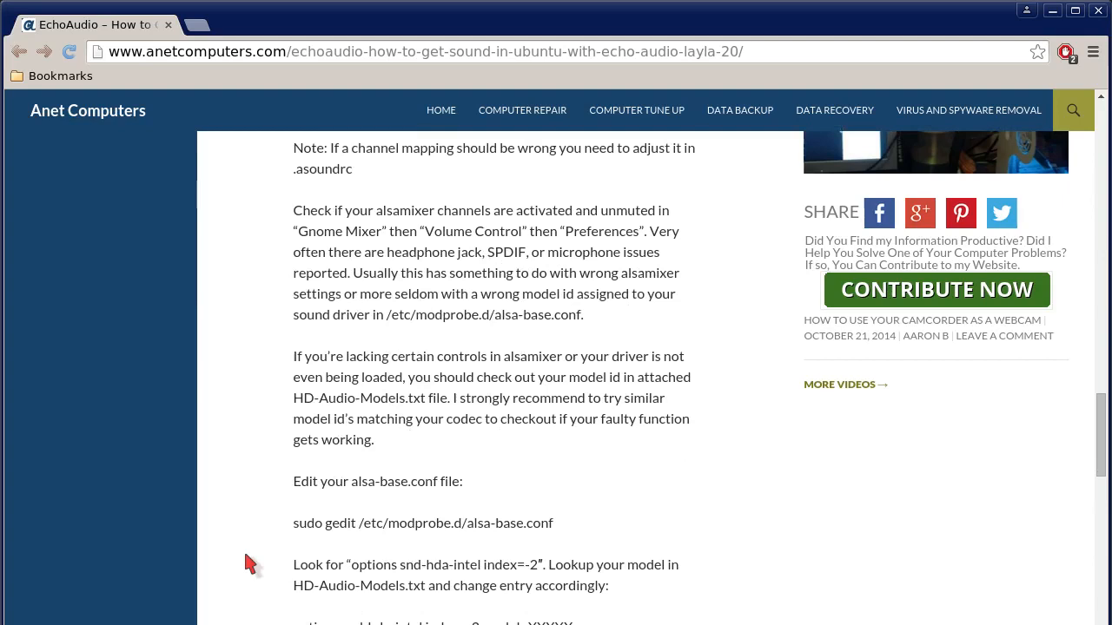
scroll(down, 3)
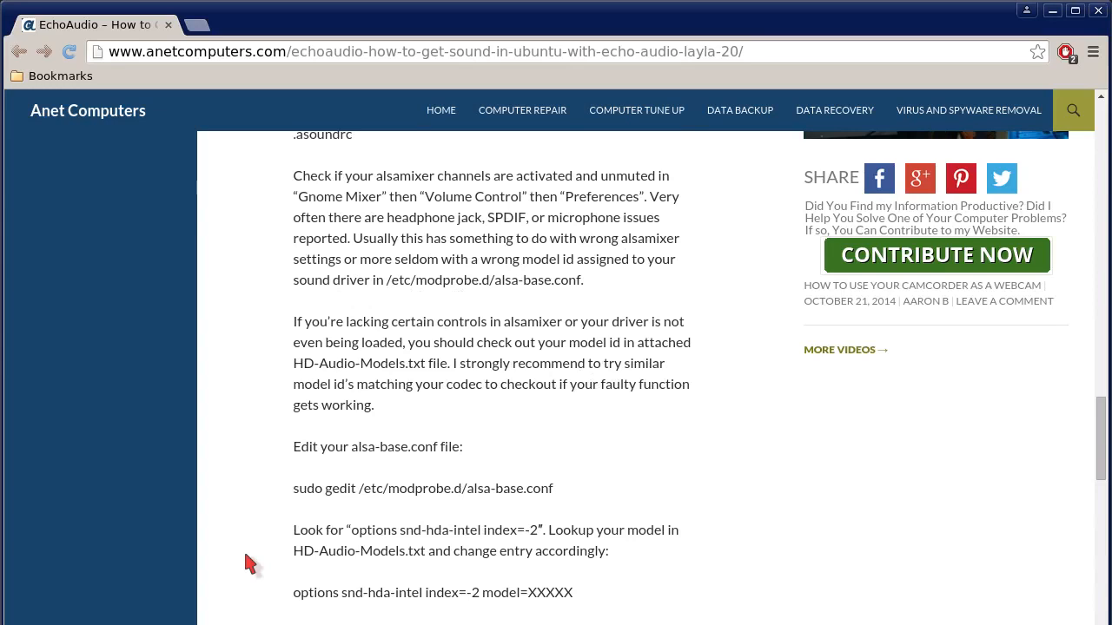
scroll(down, 3)
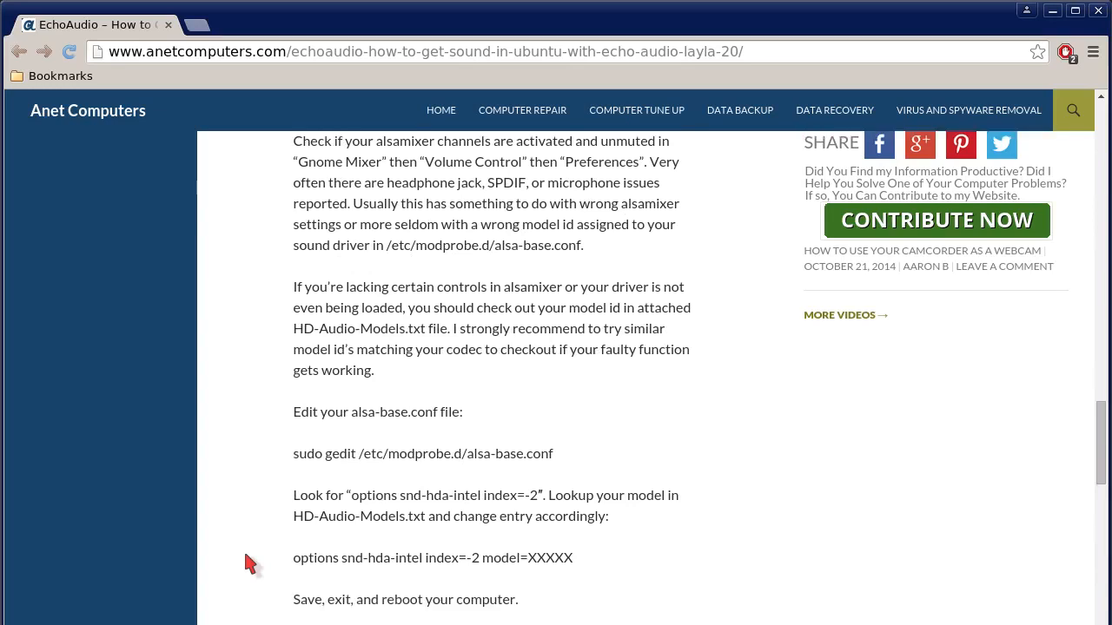
scroll(down, 3)
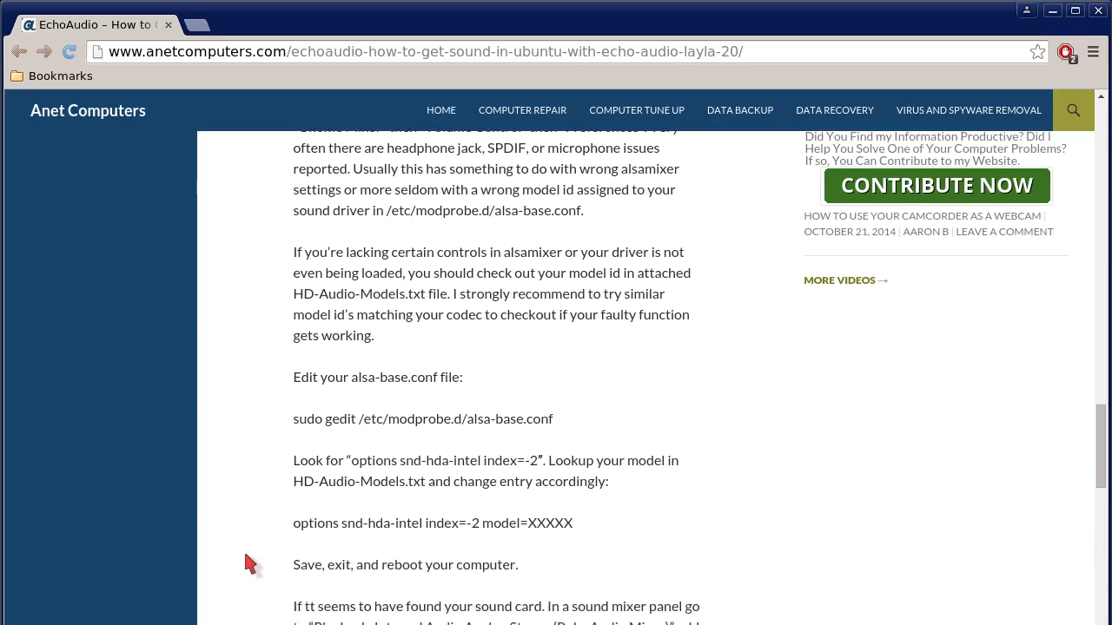
scroll(down, 3)
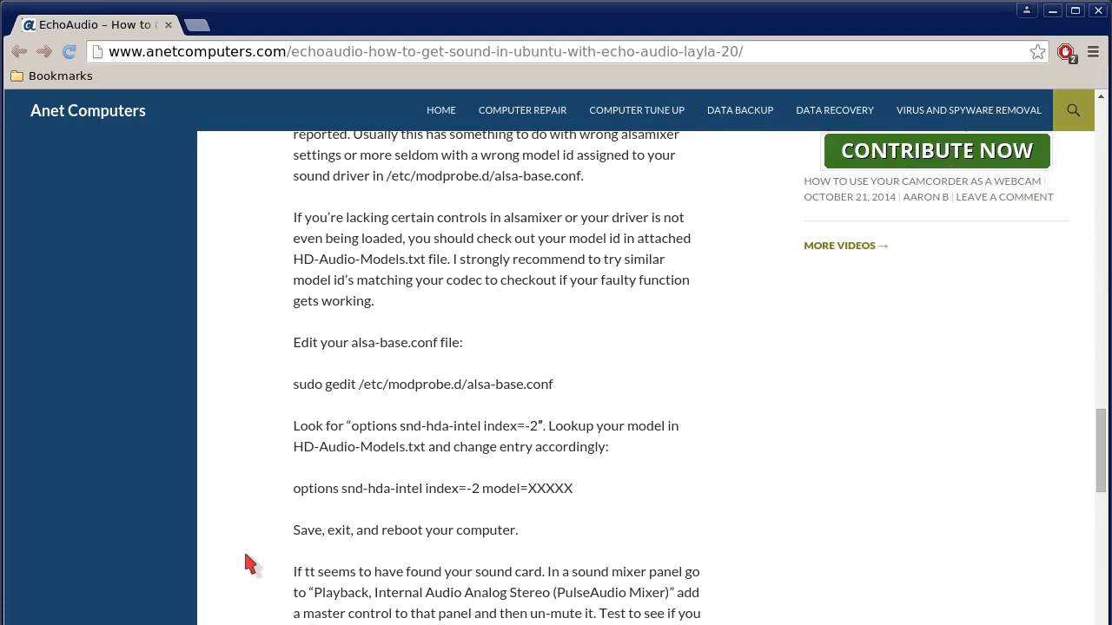
scroll(down, 3)
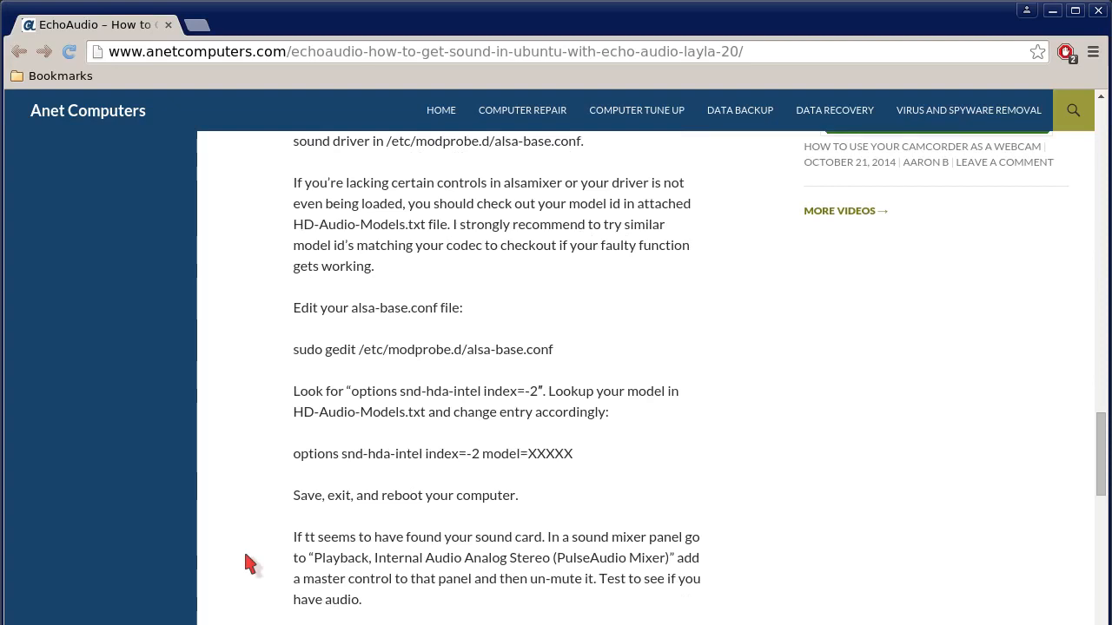
scroll(down, 3)
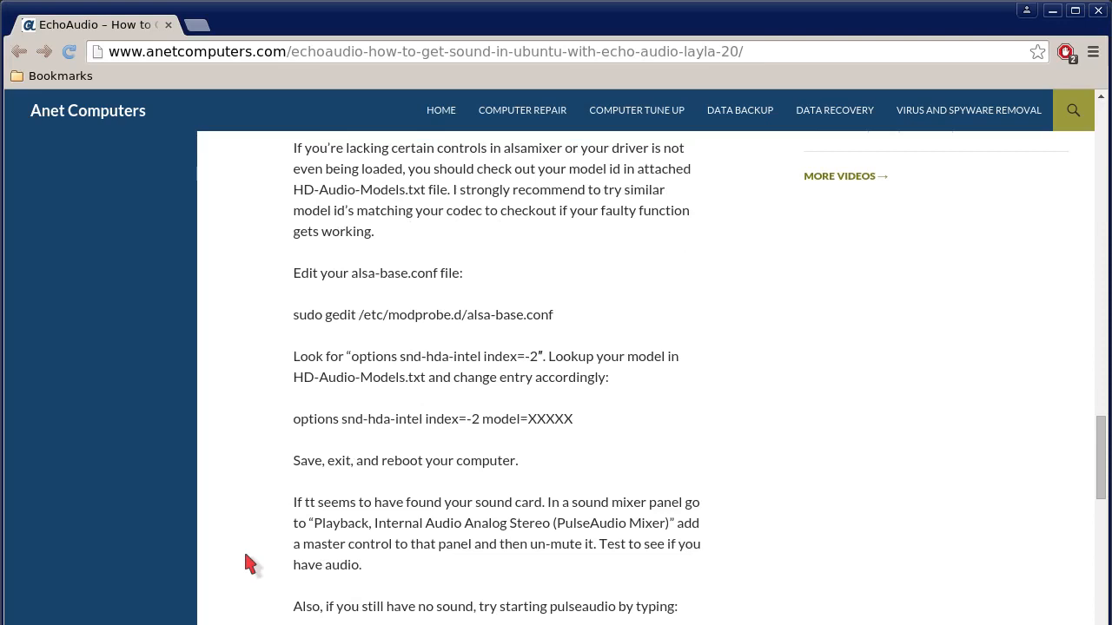
scroll(down, 3)
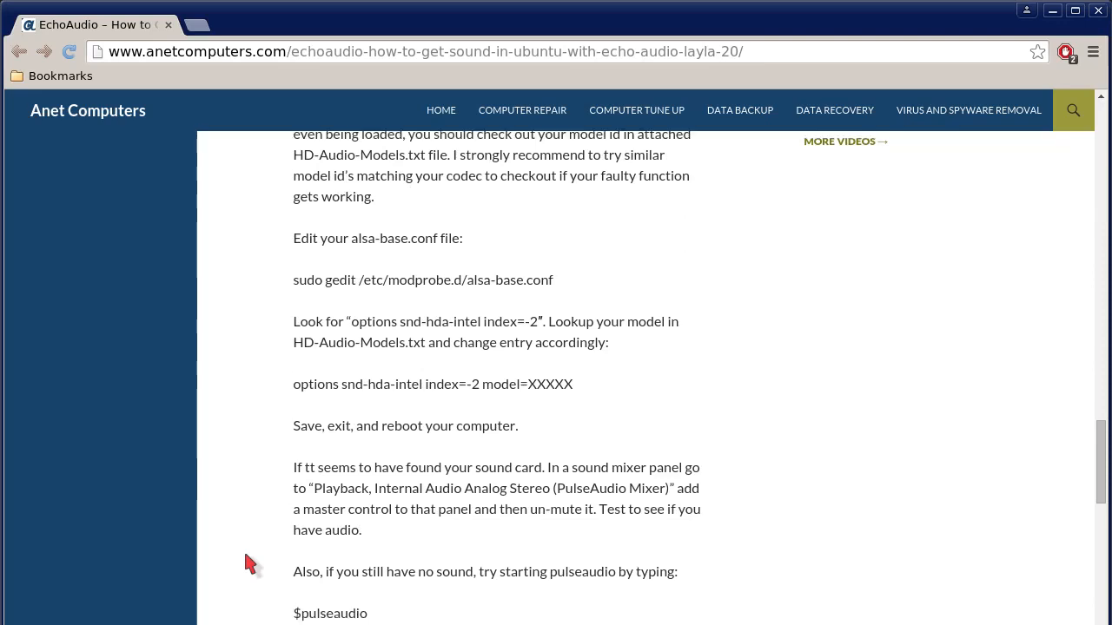
scroll(down, 3)
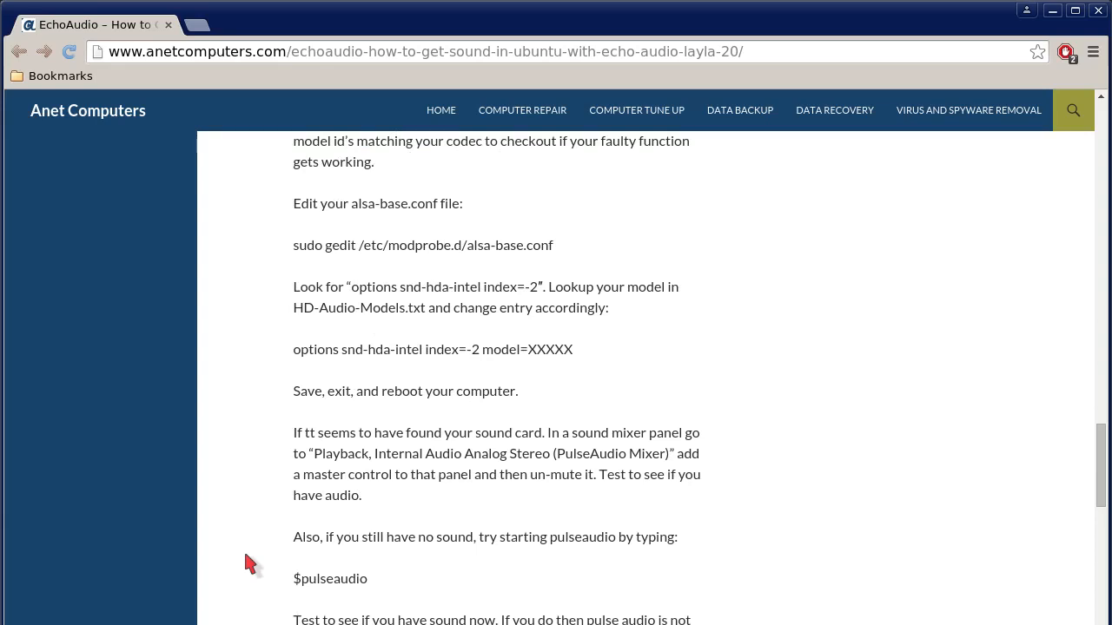
scroll(down, 3)
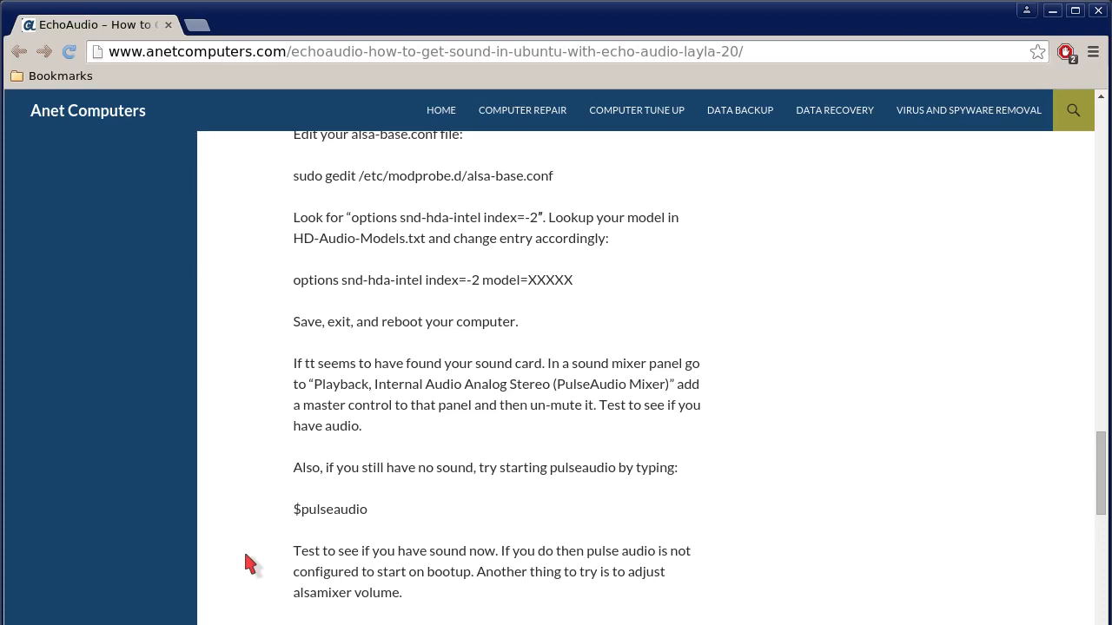
scroll(down, 3)
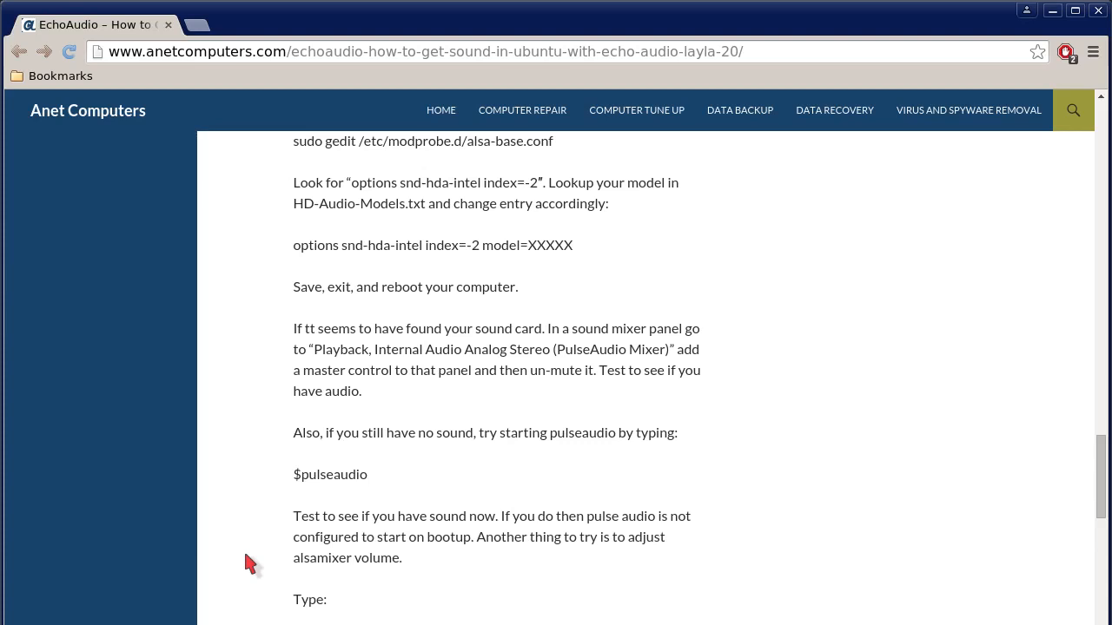
scroll(down, 3)
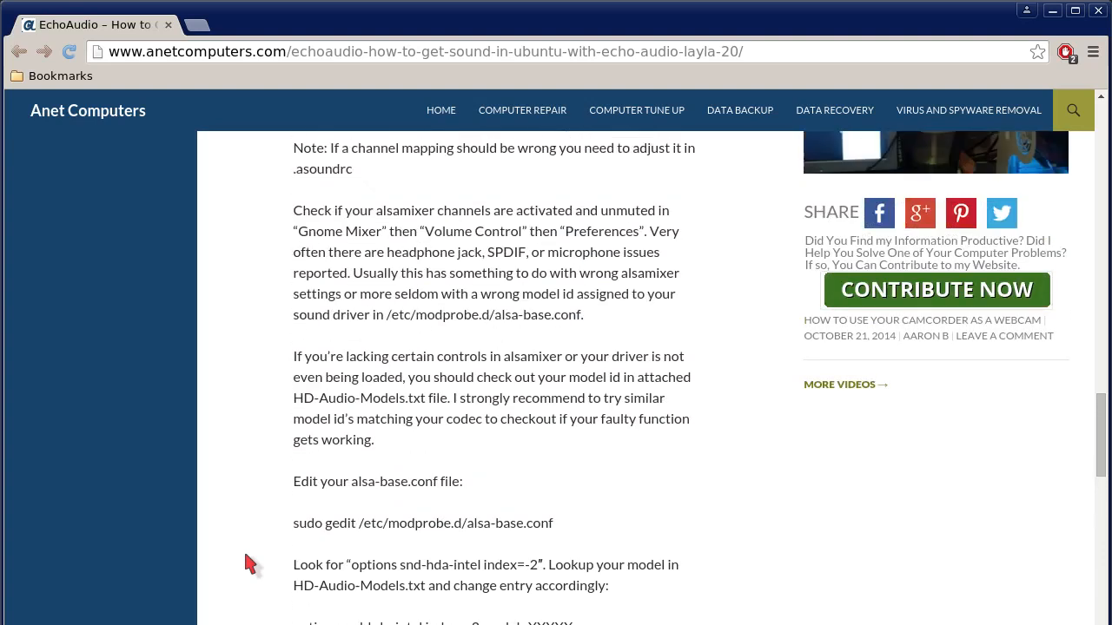
scroll(down, 3)
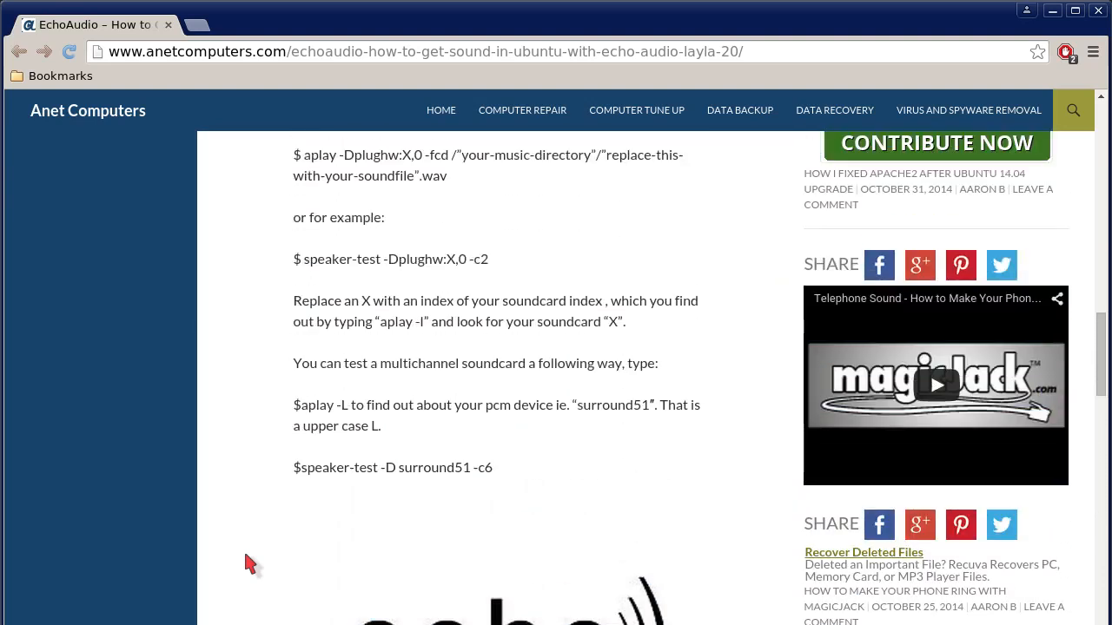
scroll(down, 3)
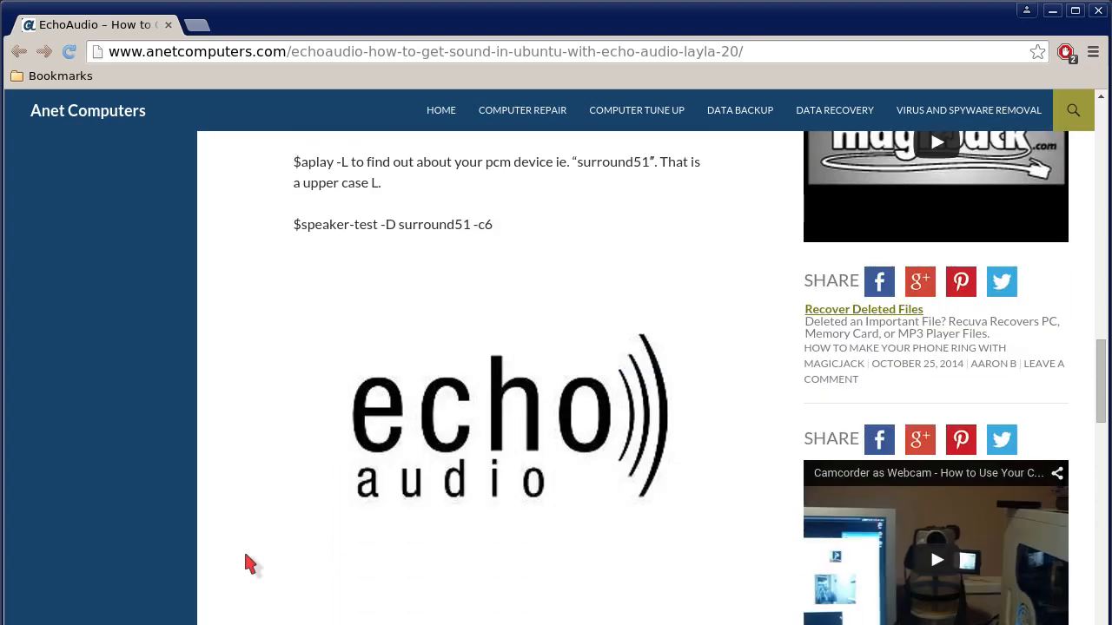
scroll(down, 3)
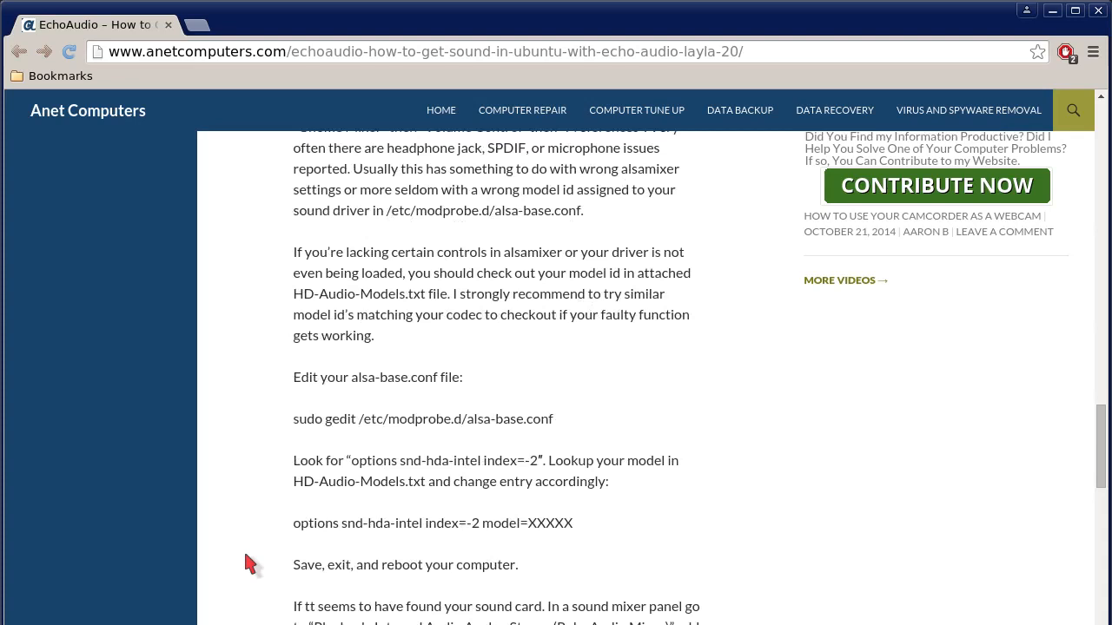
scroll(down, 3)
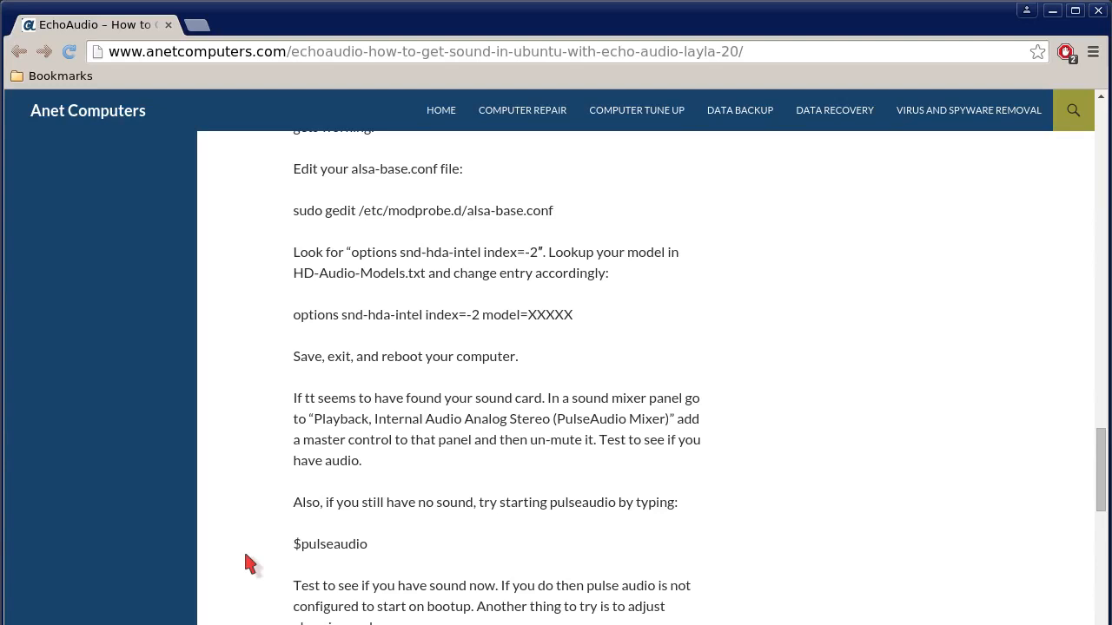
scroll(down, 3)
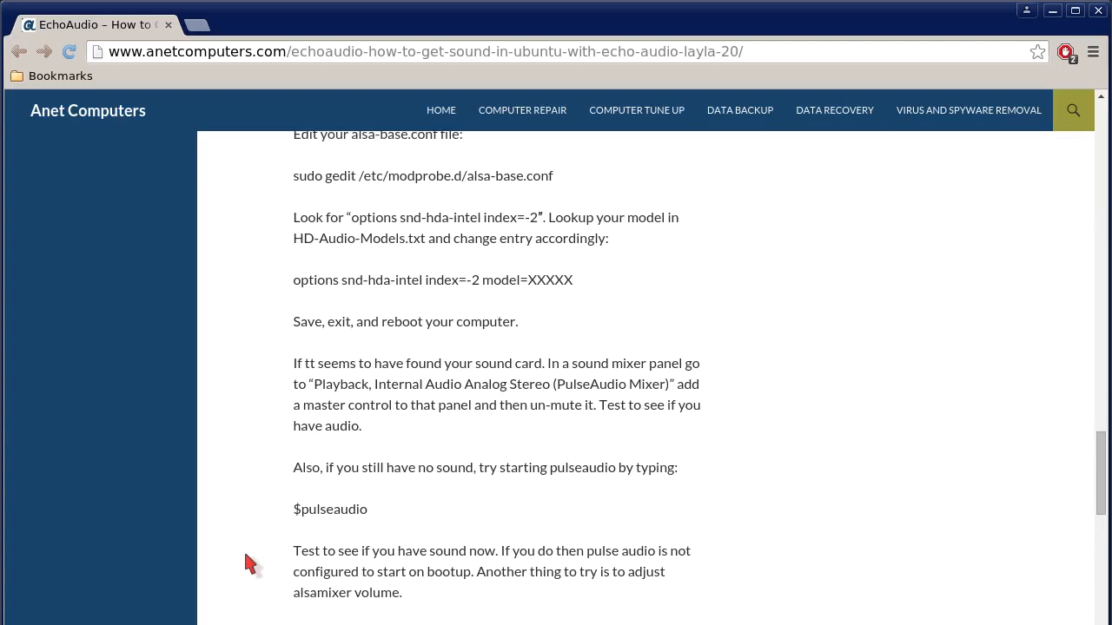
scroll(down, 3)
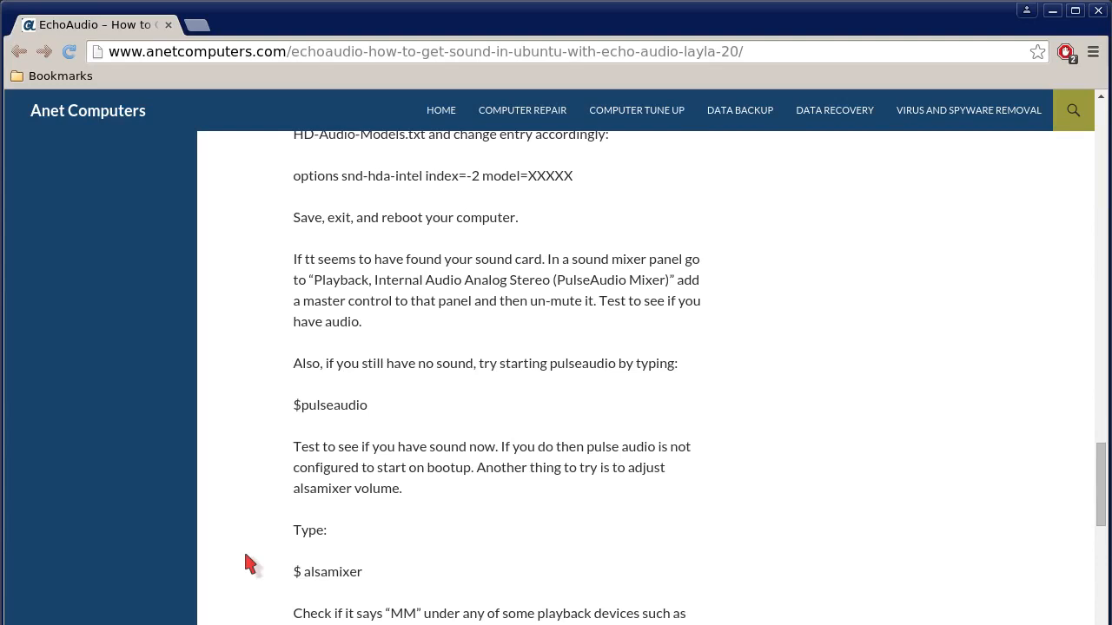
scroll(down, 3)
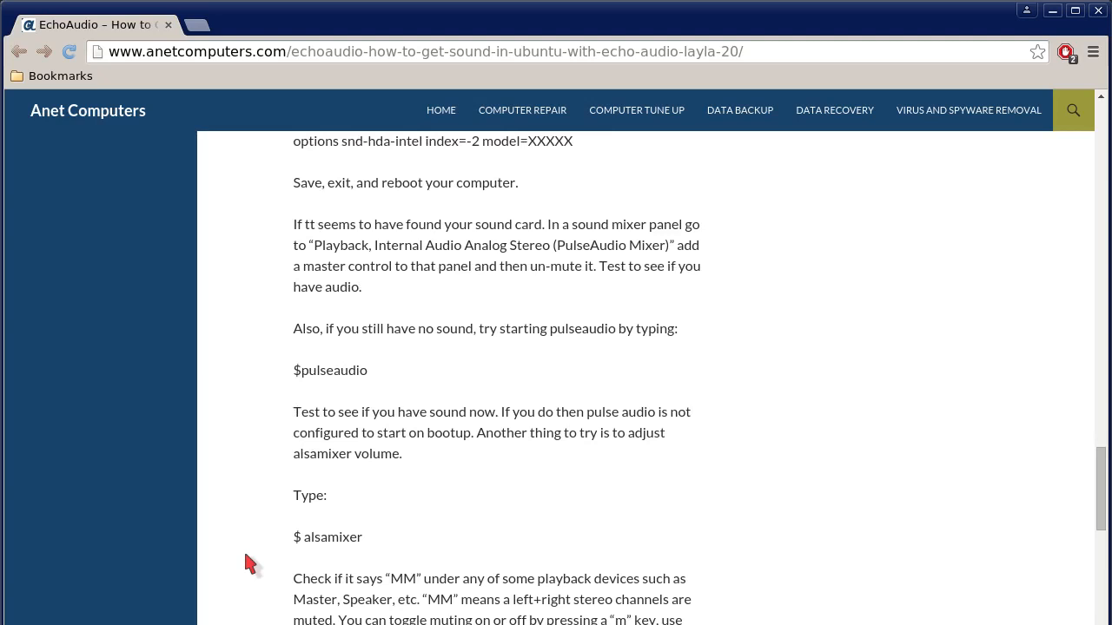
scroll(down, 3)
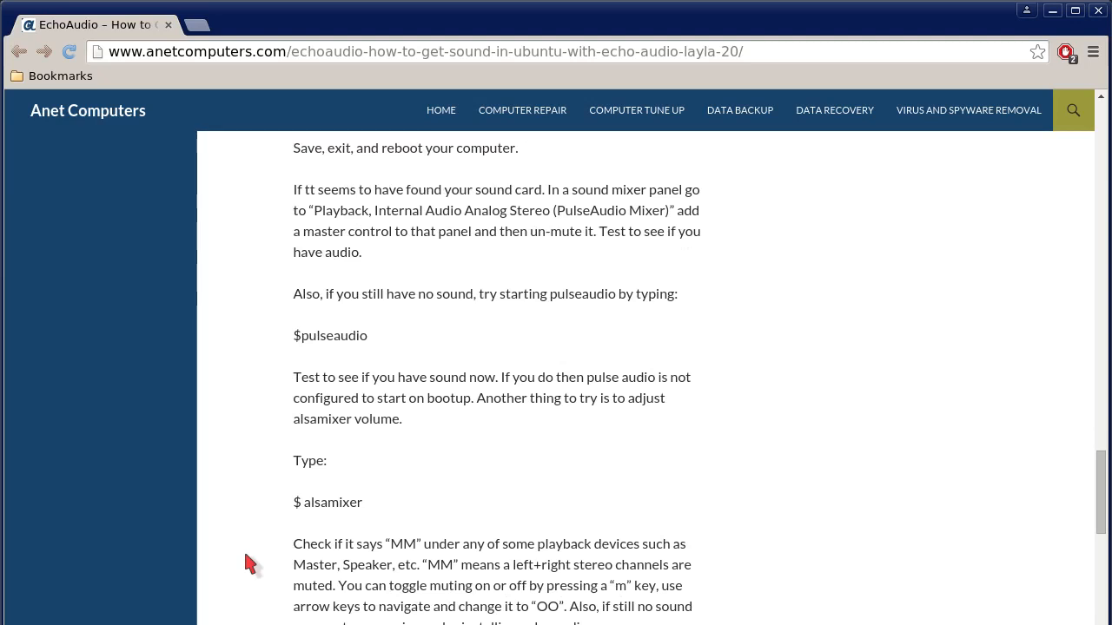
scroll(down, 3)
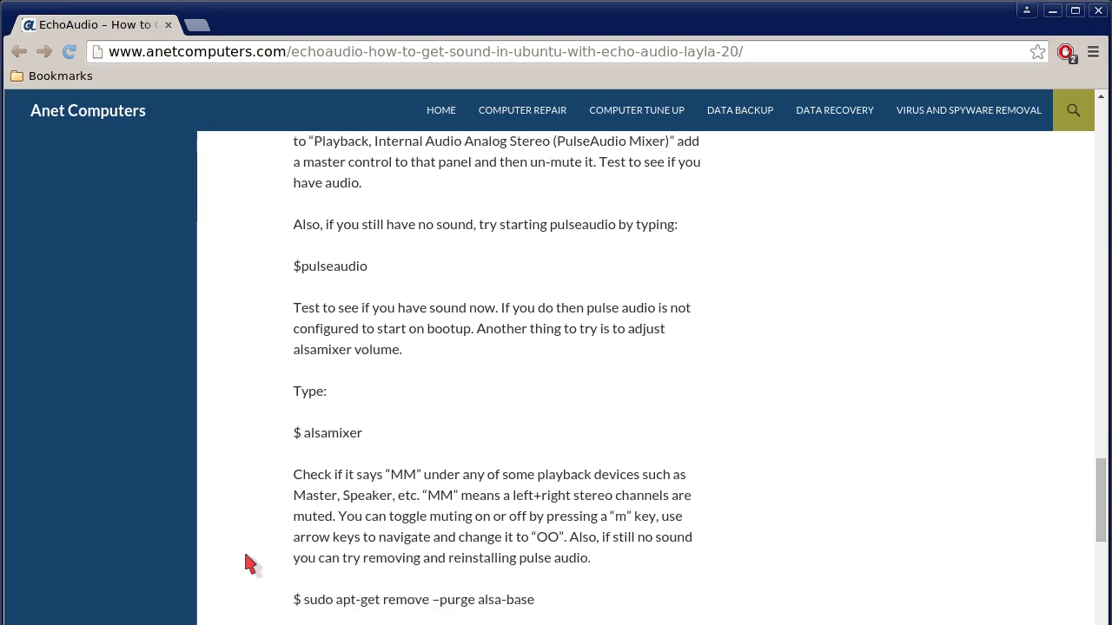
scroll(down, 3)
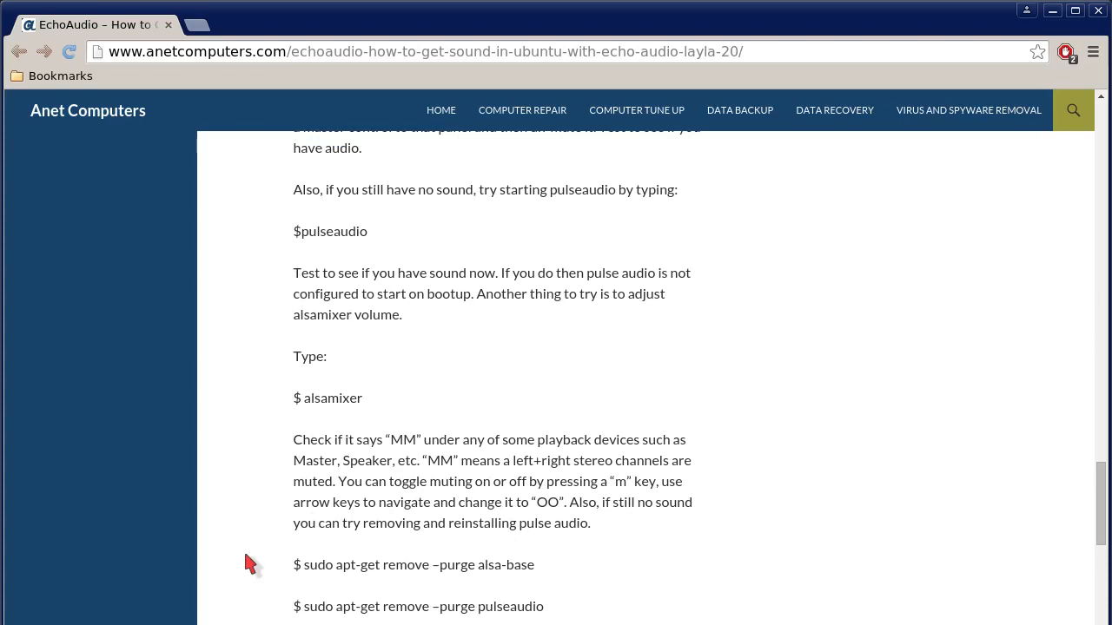
scroll(down, 3)
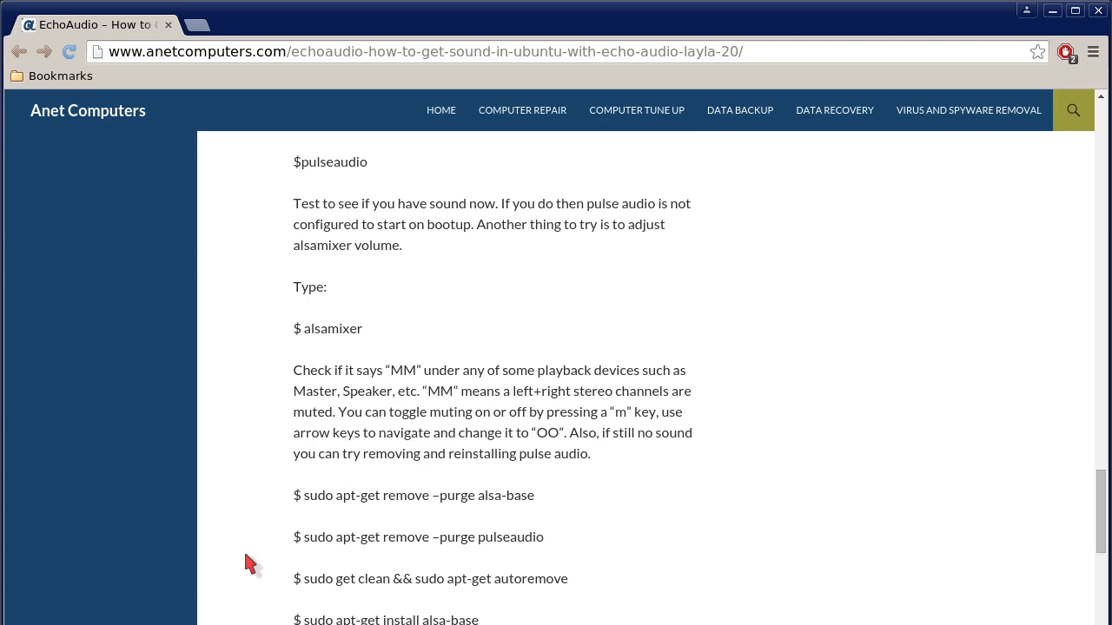
scroll(down, 3)
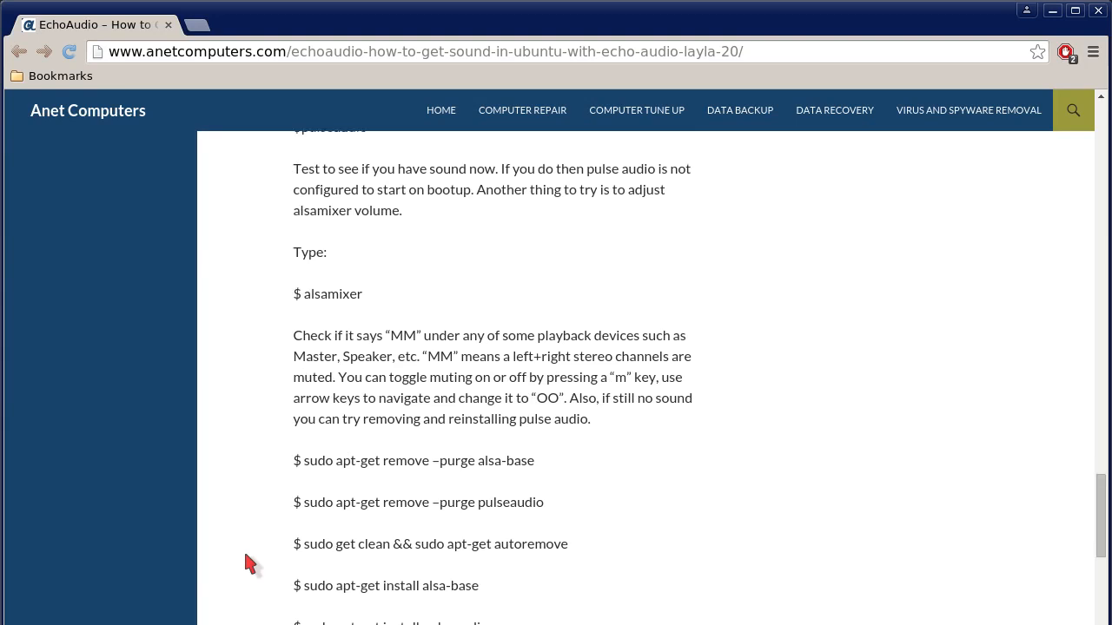
scroll(down, 3)
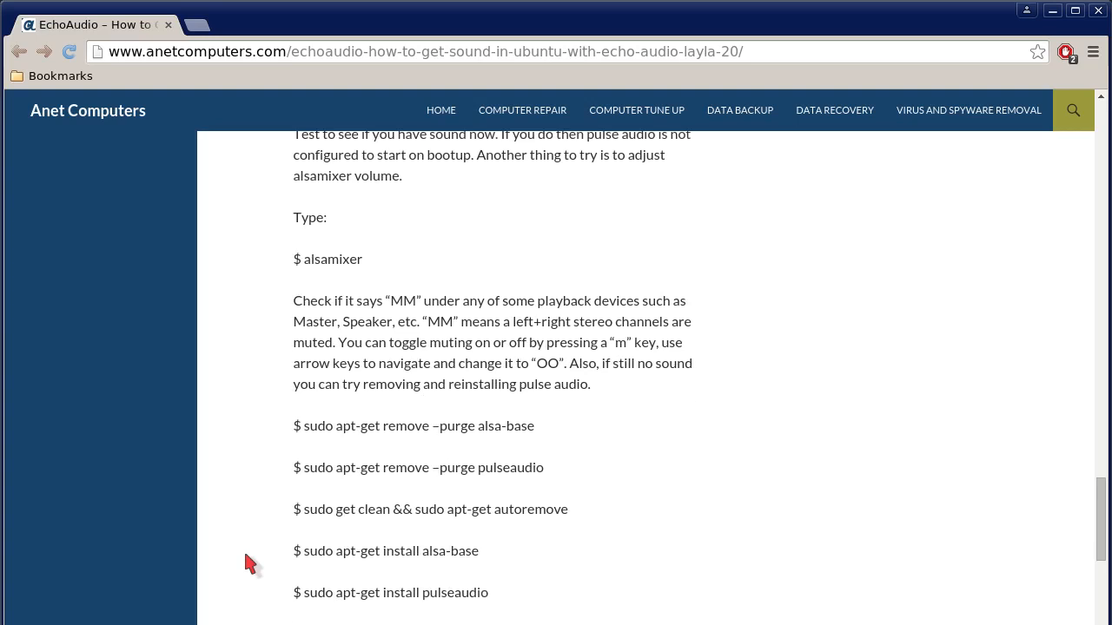
scroll(down, 3)
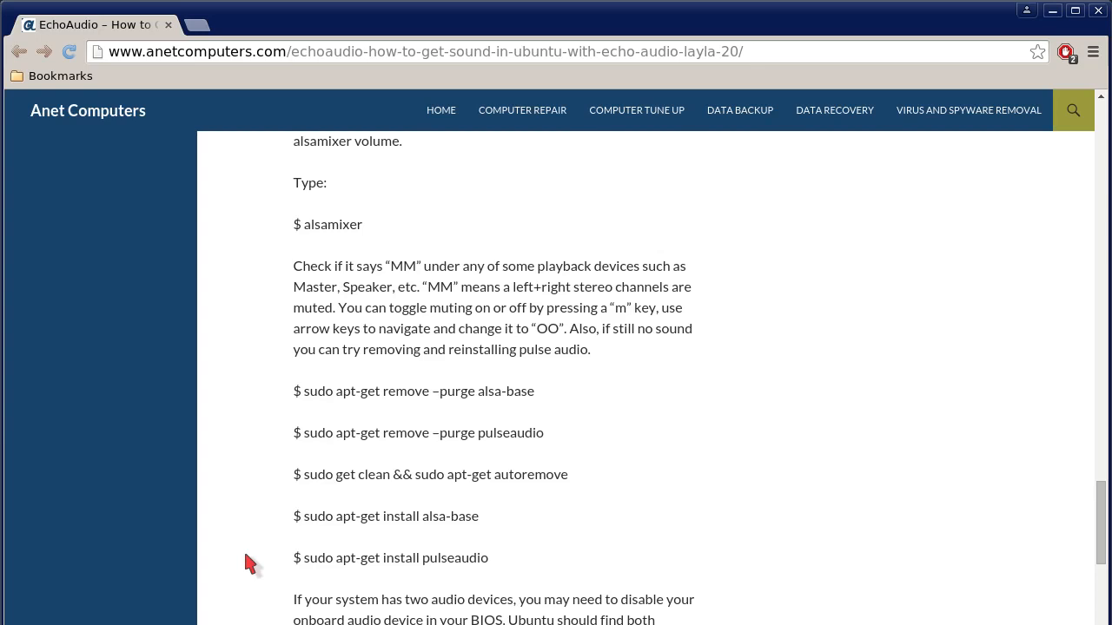
scroll(down, 3)
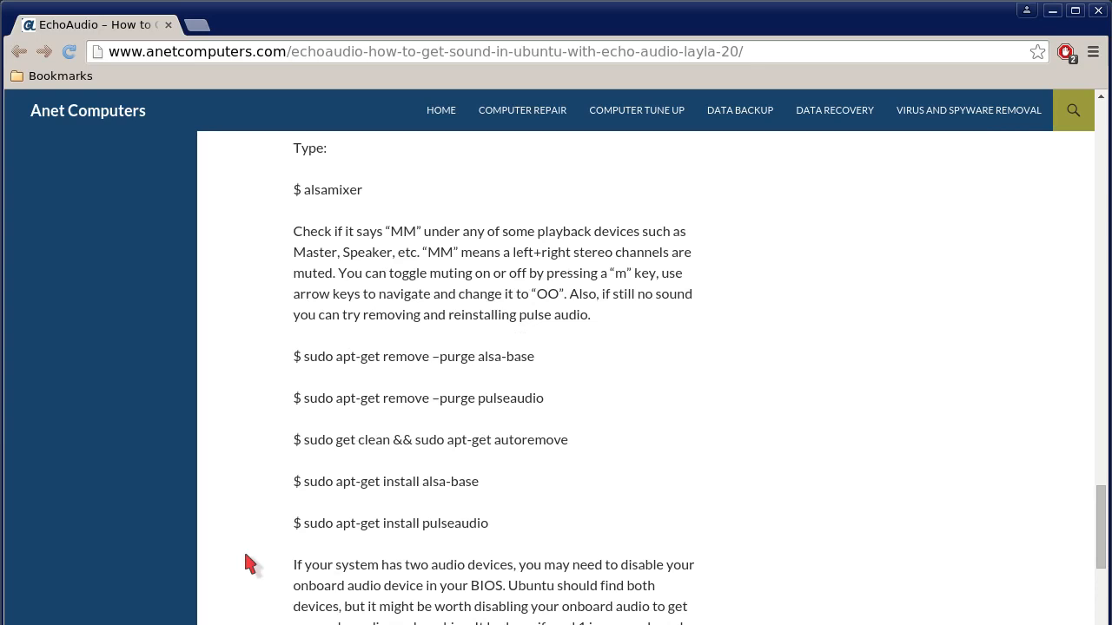
scroll(down, 3)
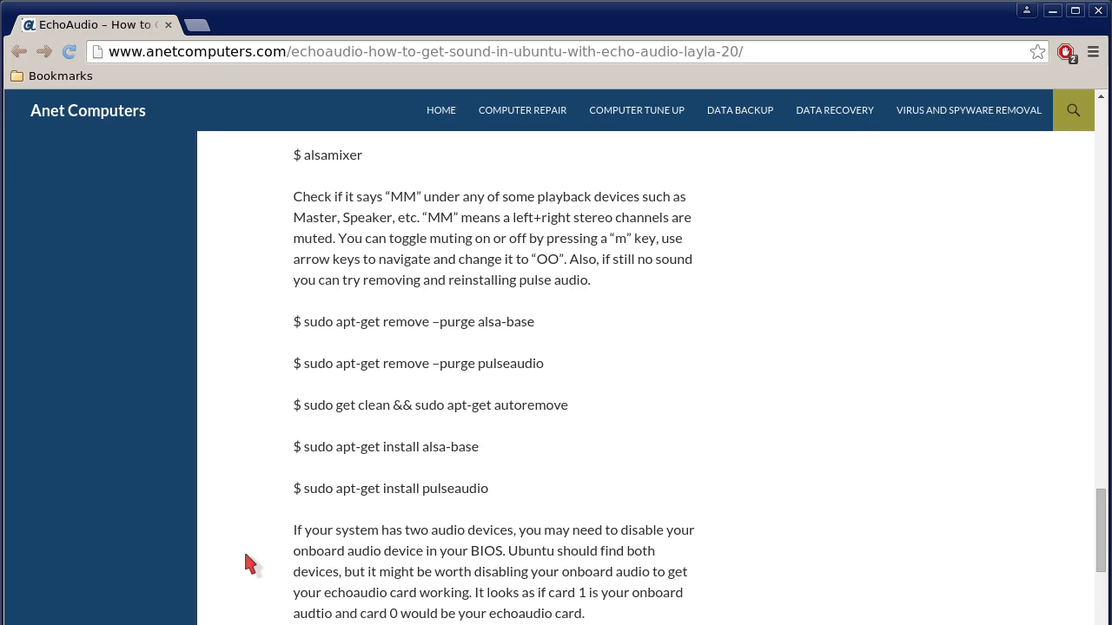
scroll(down, 3)
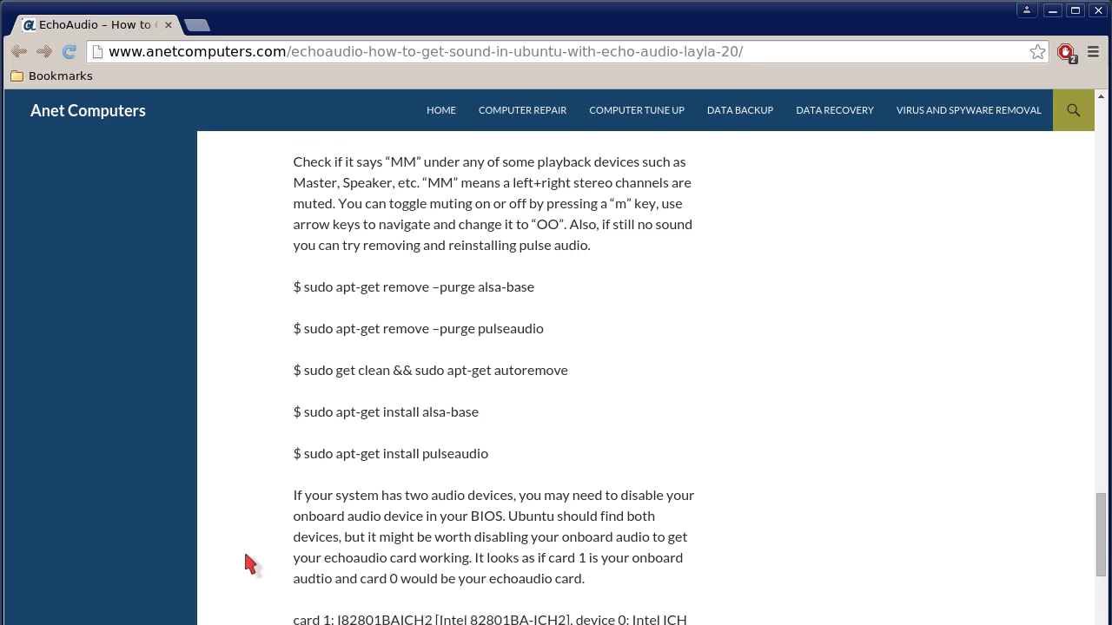
scroll(down, 3)
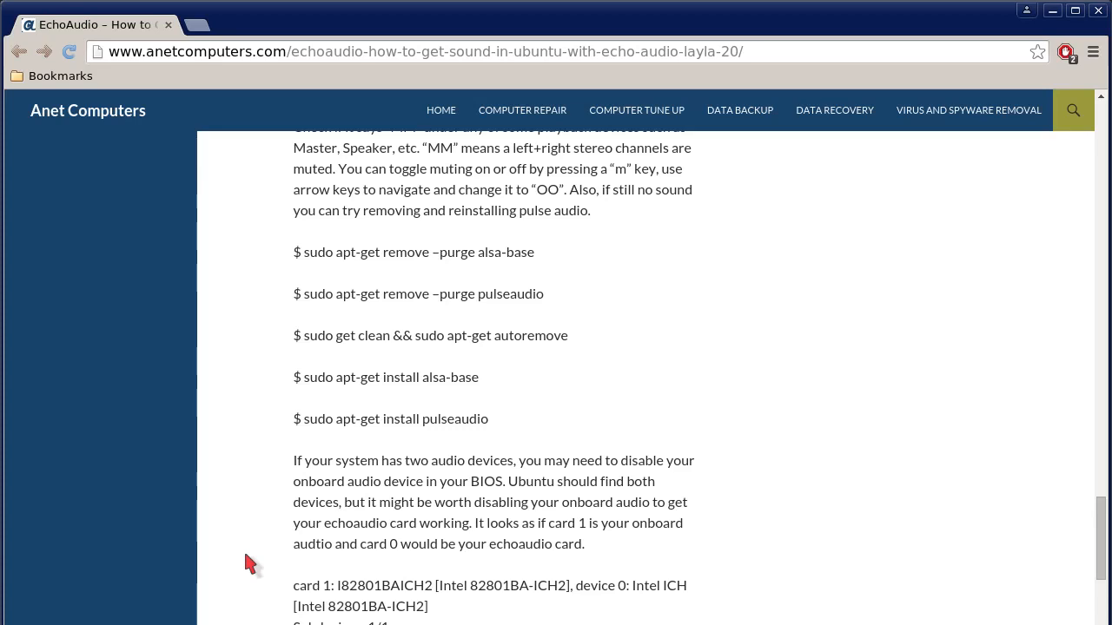
scroll(down, 3)
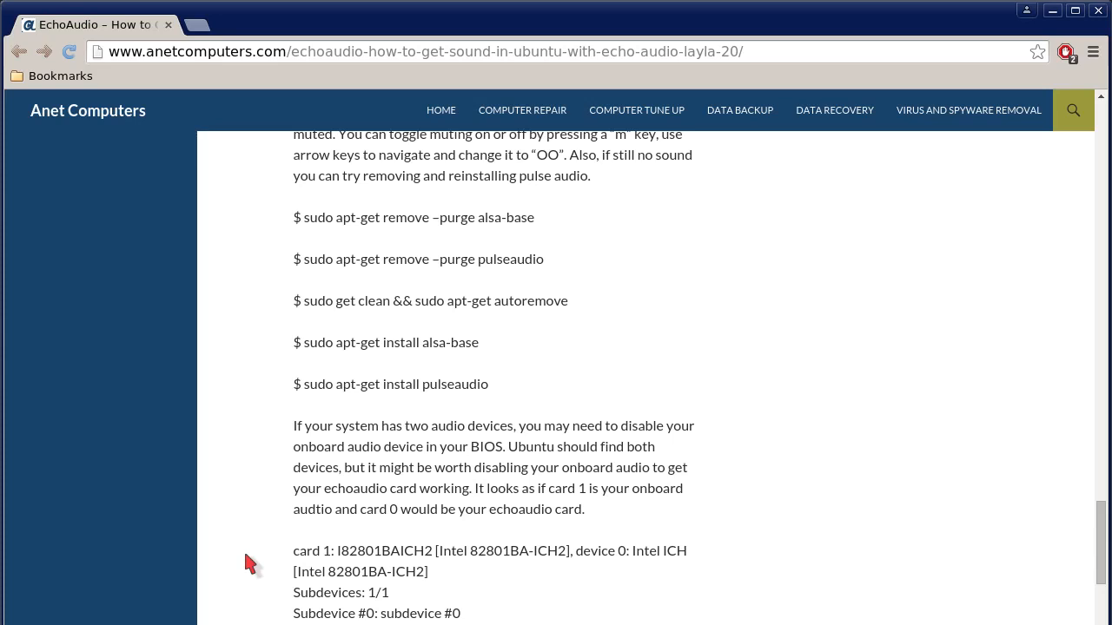
scroll(down, 3)
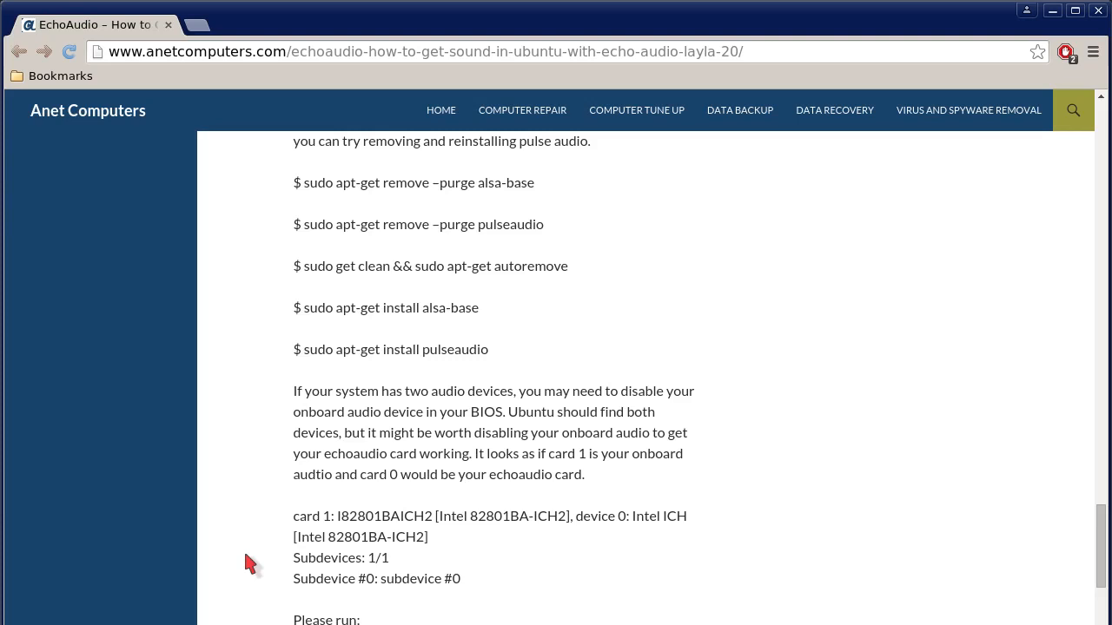
scroll(down, 3)
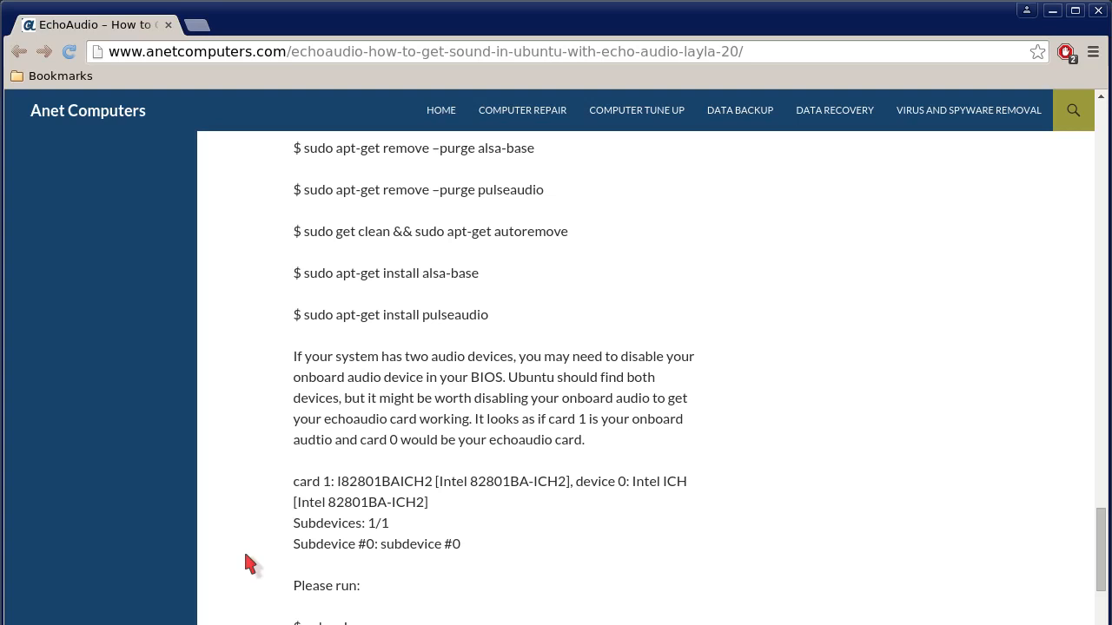
scroll(down, 3)
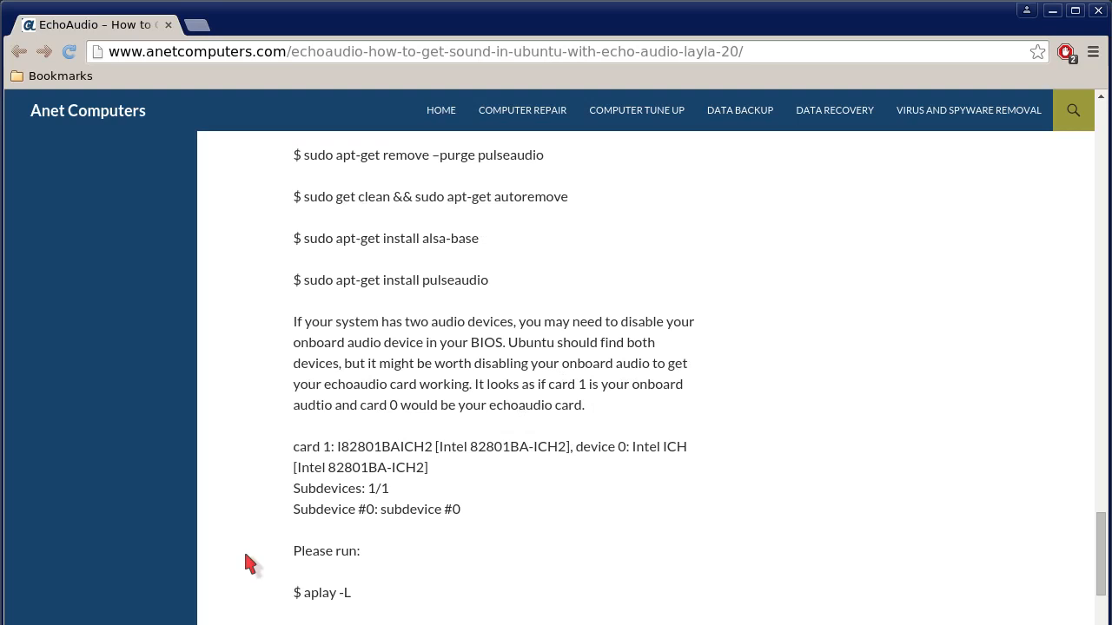
scroll(down, 3)
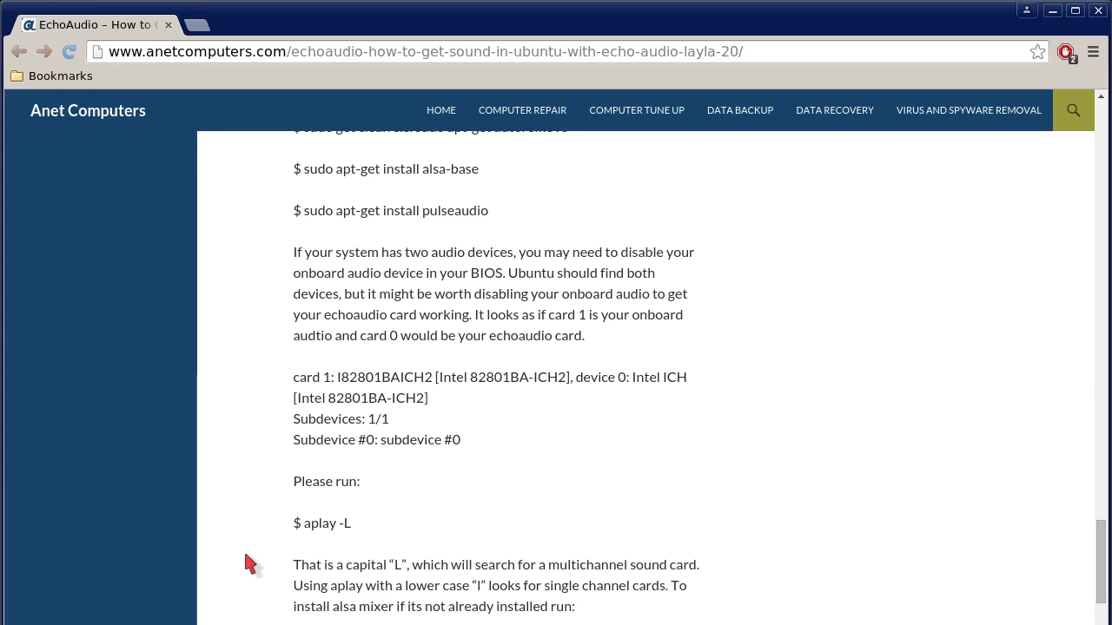
scroll(down, 3)
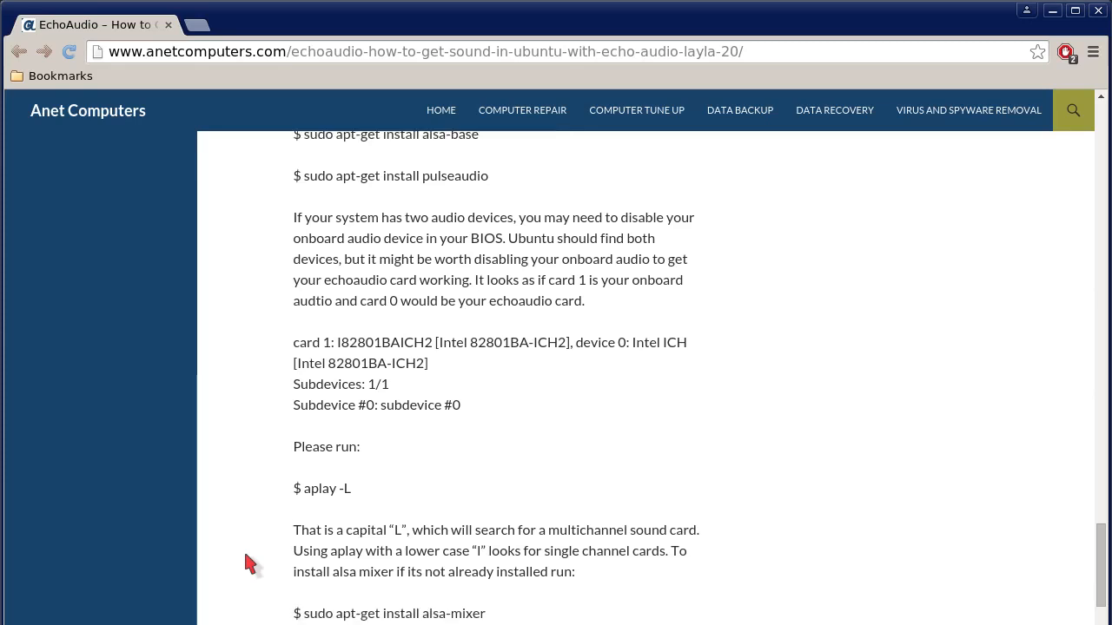
scroll(down, 3)
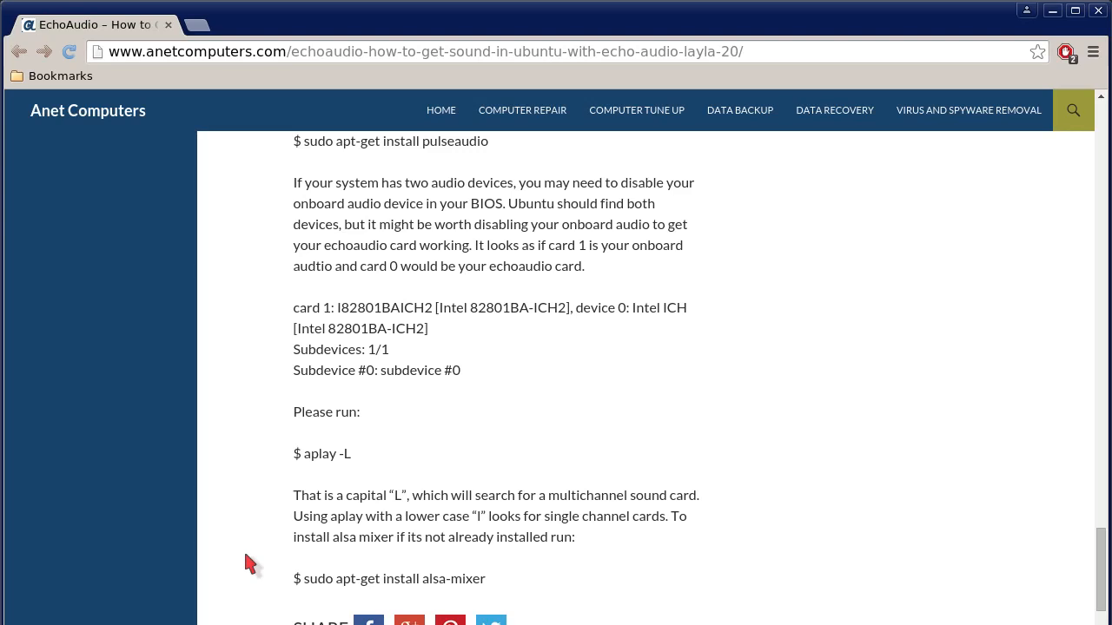
scroll(down, 3)
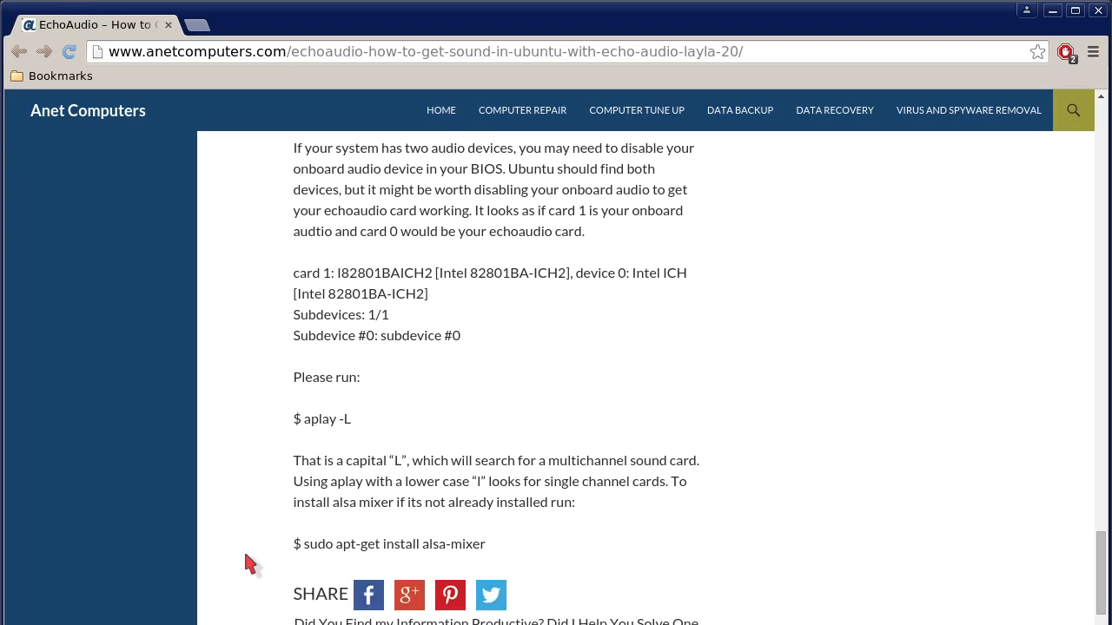
scroll(down, 3)
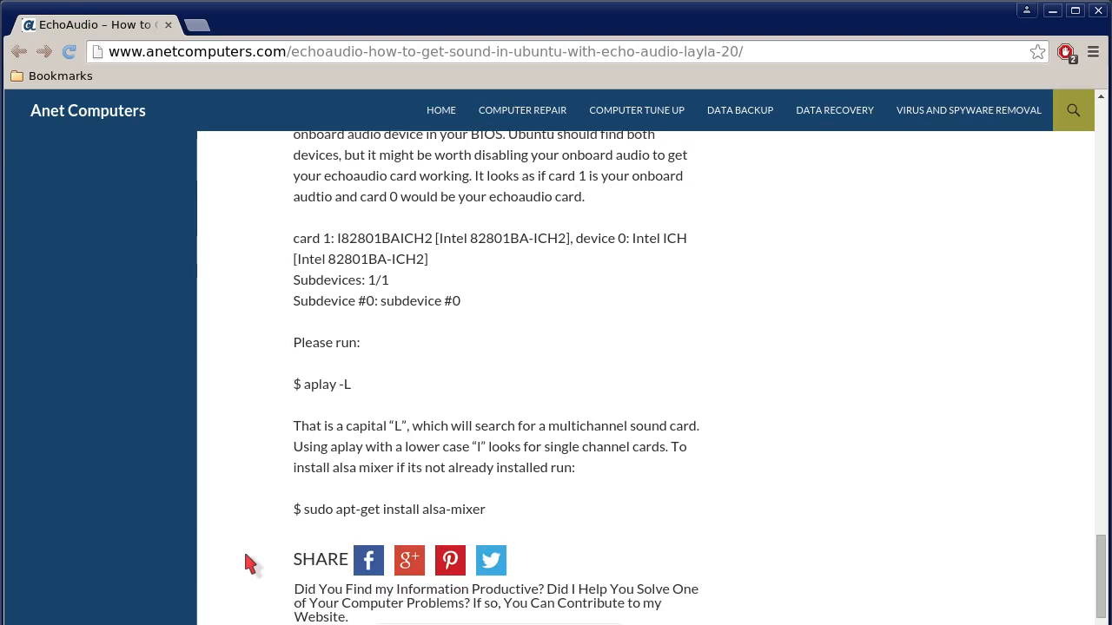
scroll(down, 3)
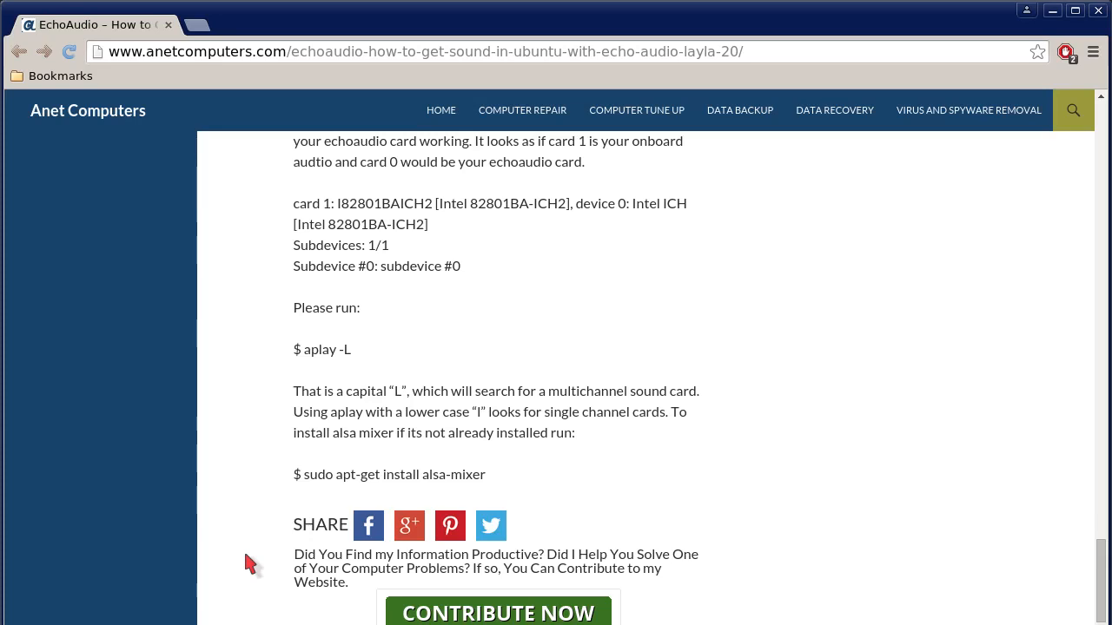
scroll(down, 3)
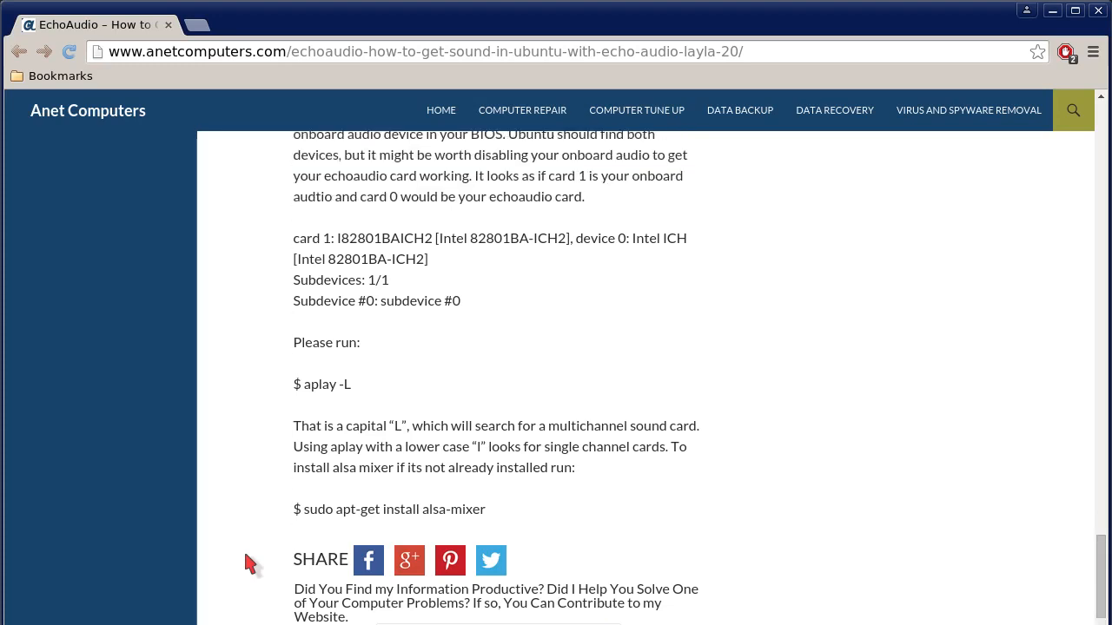
scroll(up, 3)
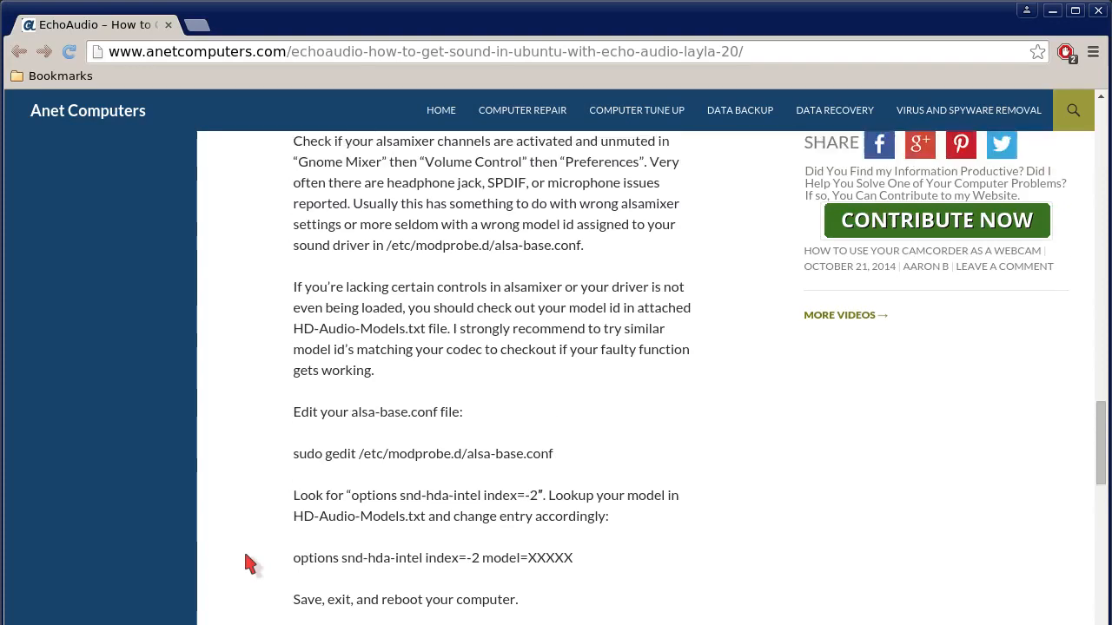
scroll(down, 3)
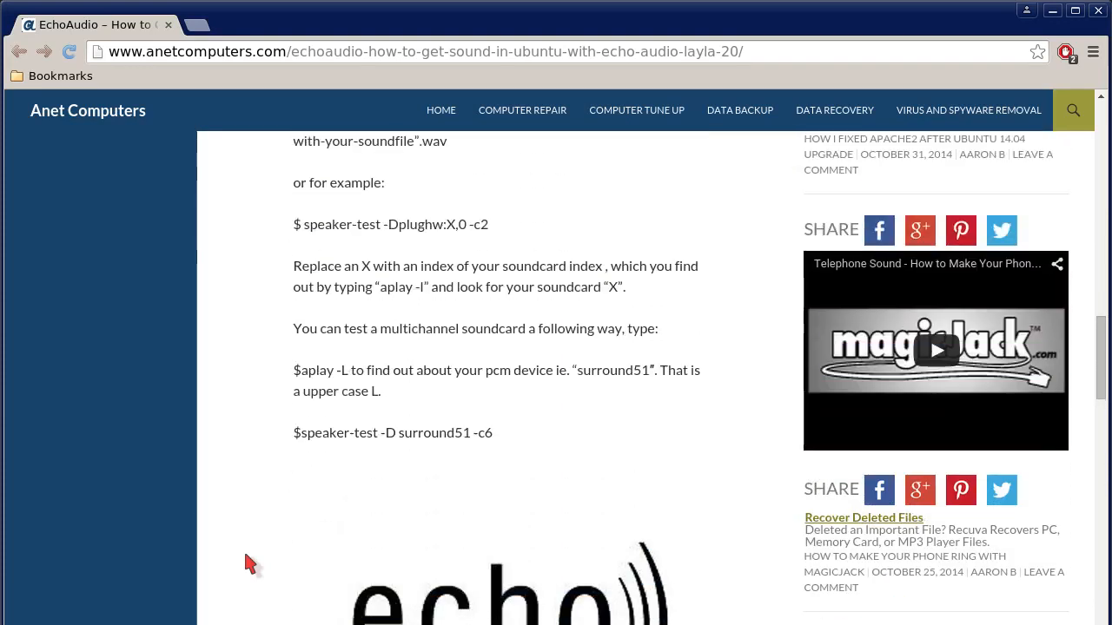
scroll(down, 3)
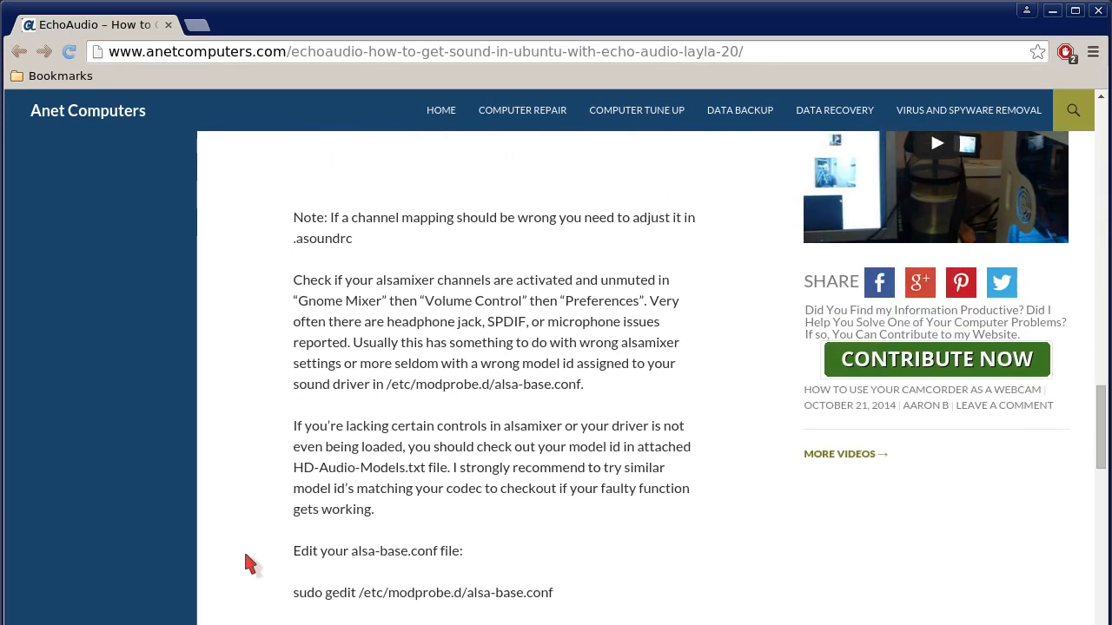
scroll(down, 3)
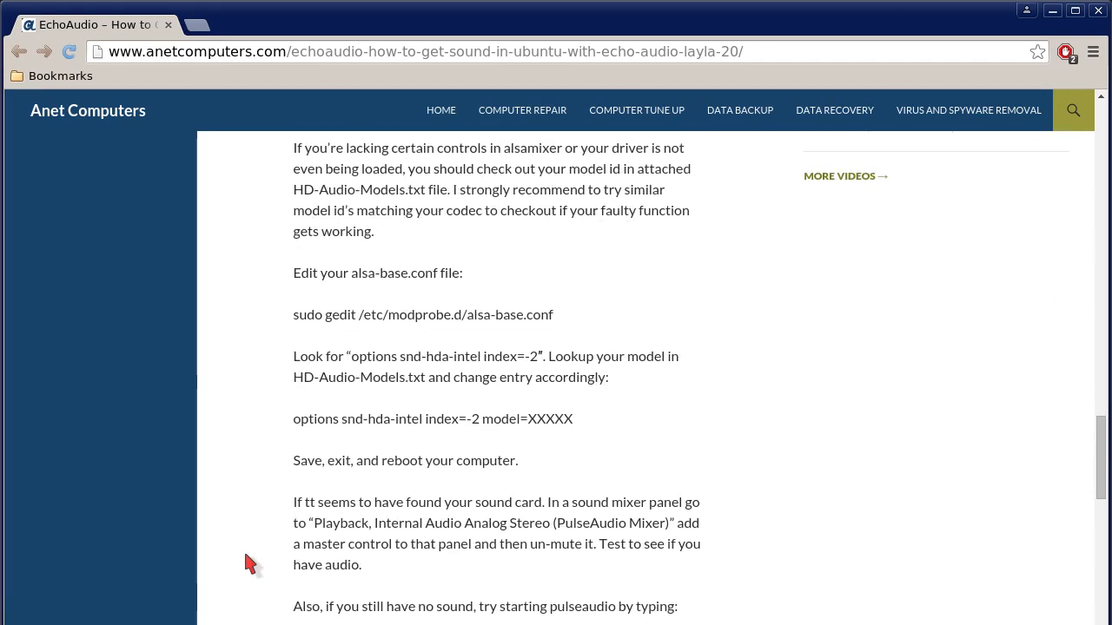
scroll(down, 3)
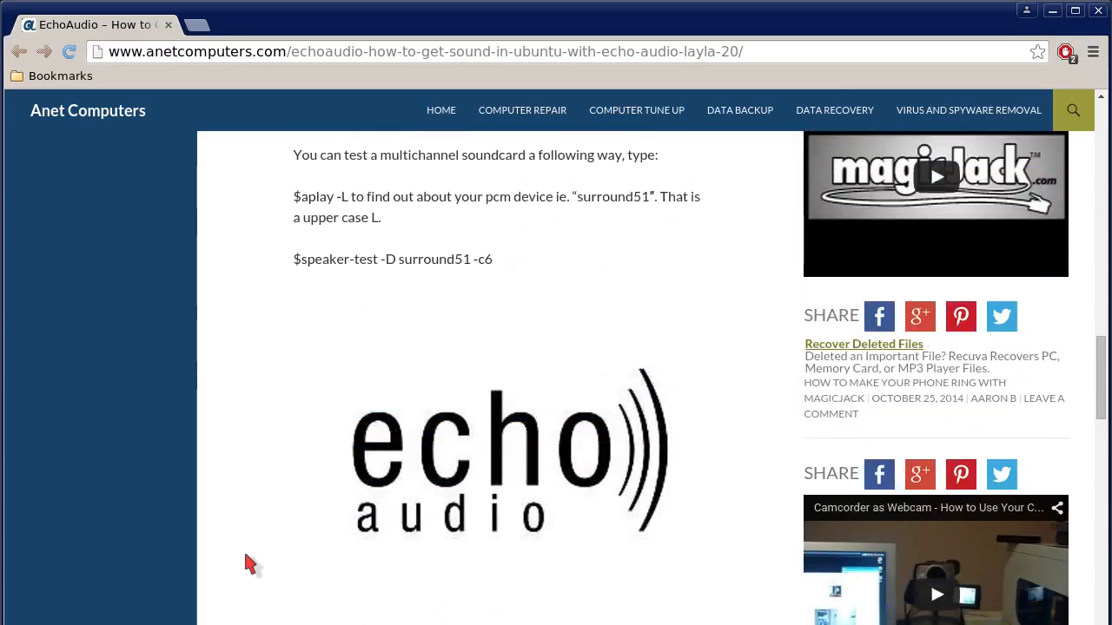
scroll(down, 3)
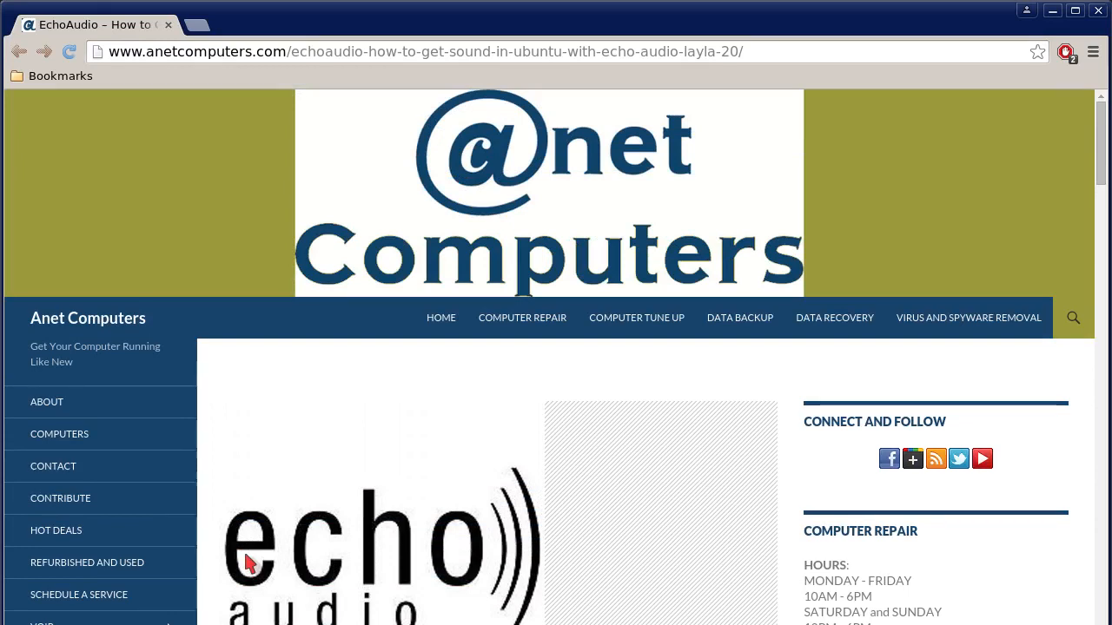
scroll(down, 3)
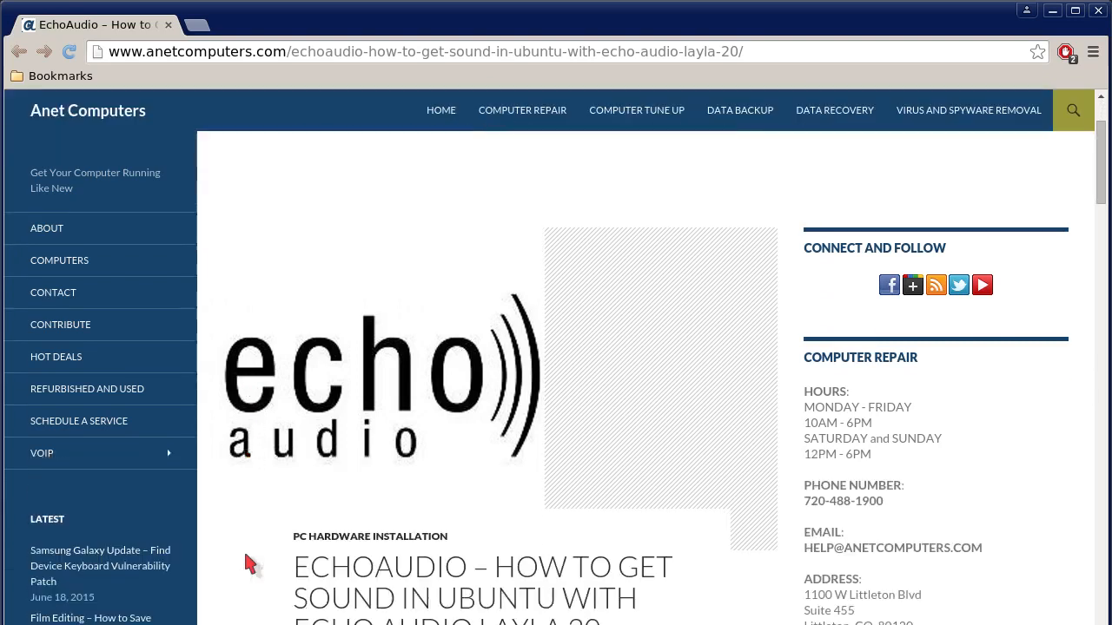
scroll(down, 3)
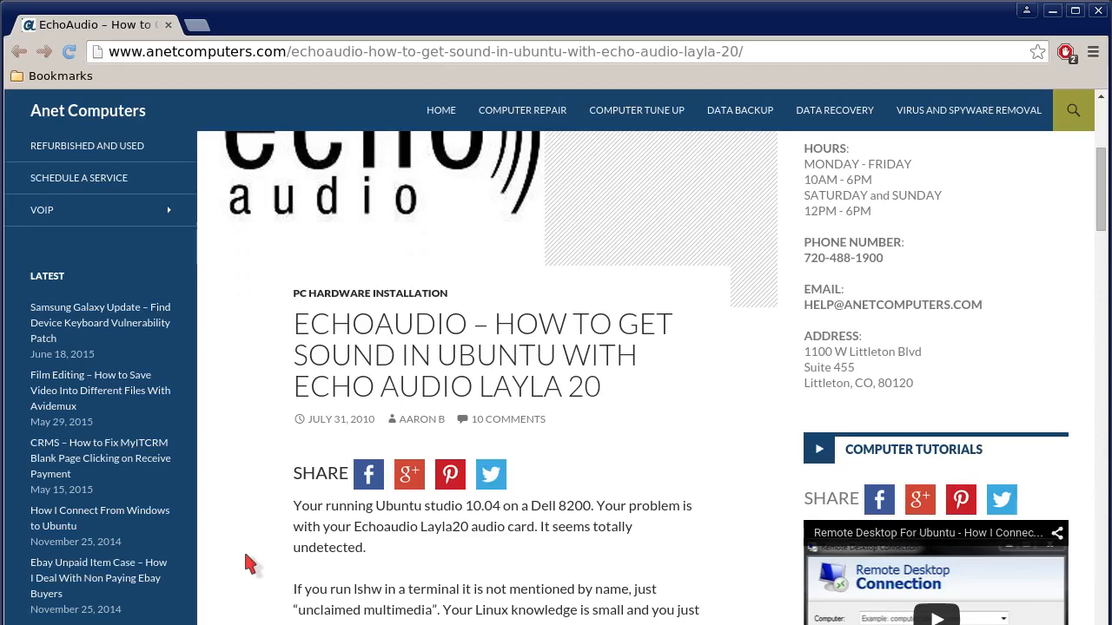
scroll(down, 3)
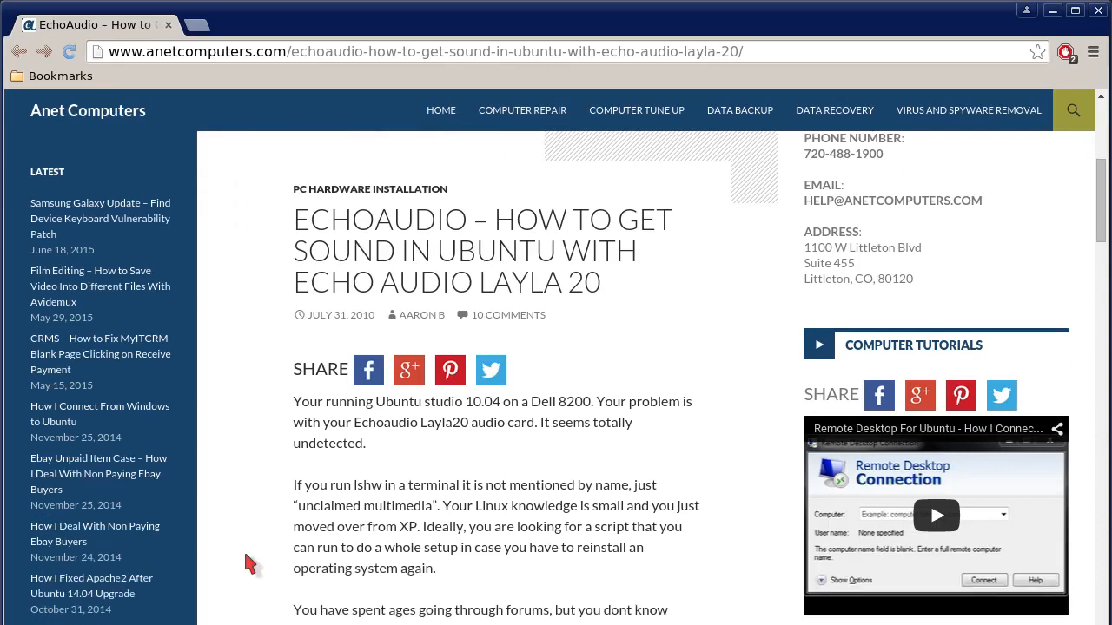